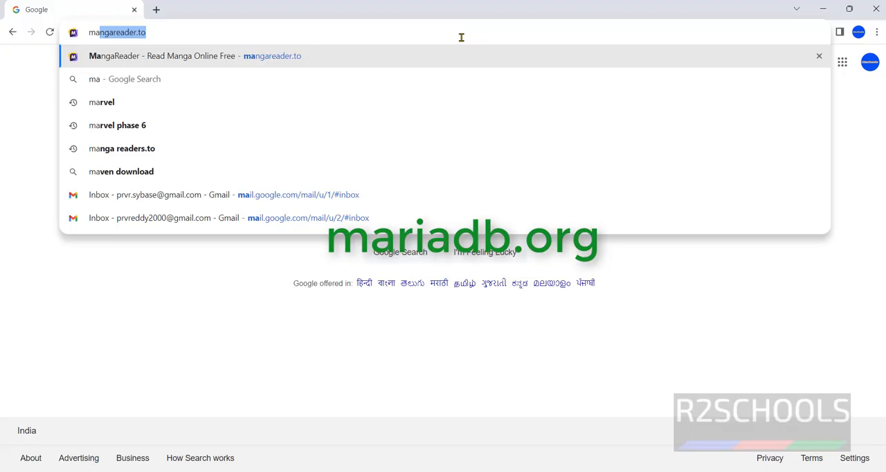
Go to mariadb.org in Chrome and reach the MariaDB Server download page
type("mariadb")
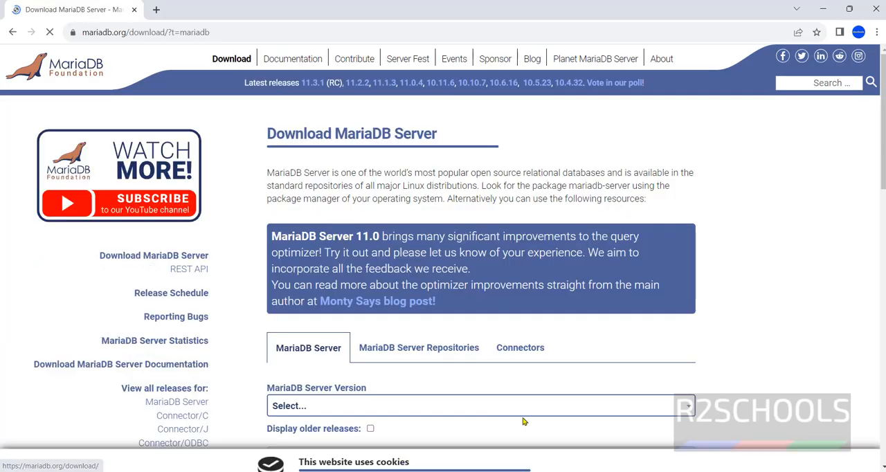
Choose MariaDB Server 11.2.2 for Windows, keeping the x86_64 architecture
left_click(479, 406)
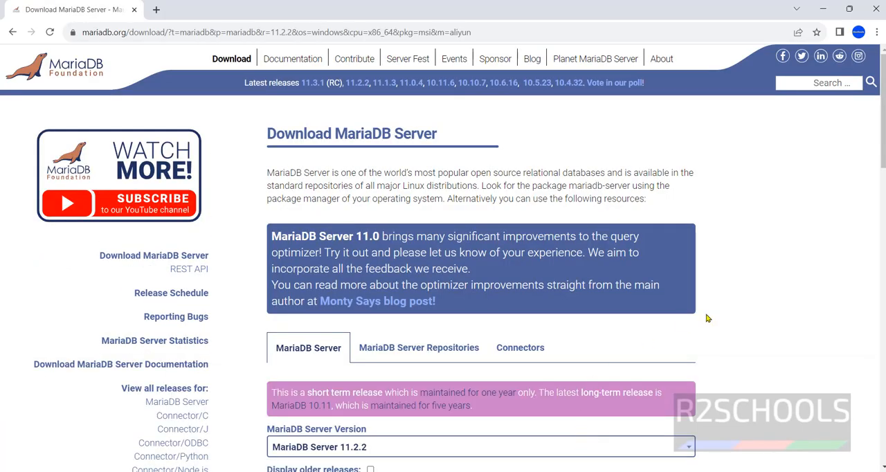
scroll("down", 3)
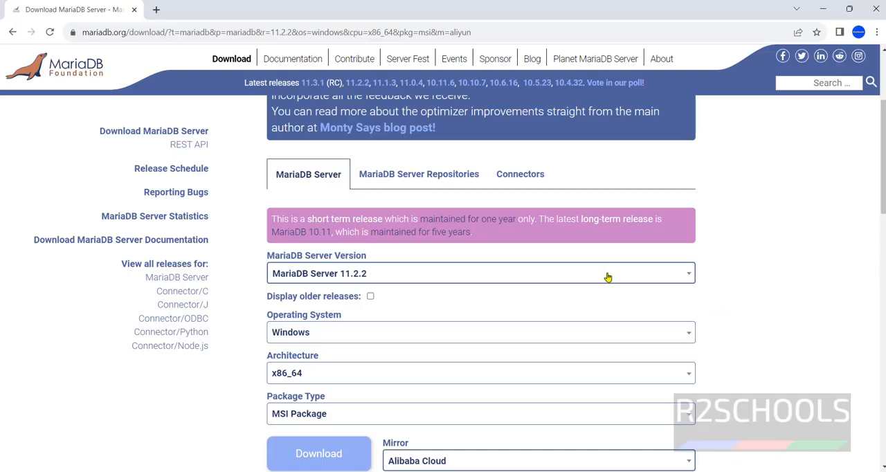
mouse_move(355, 280)
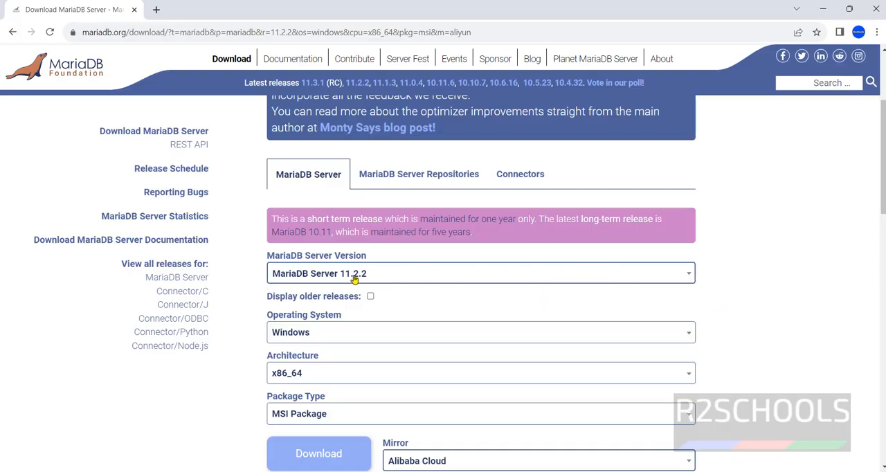
left_click(480, 273)
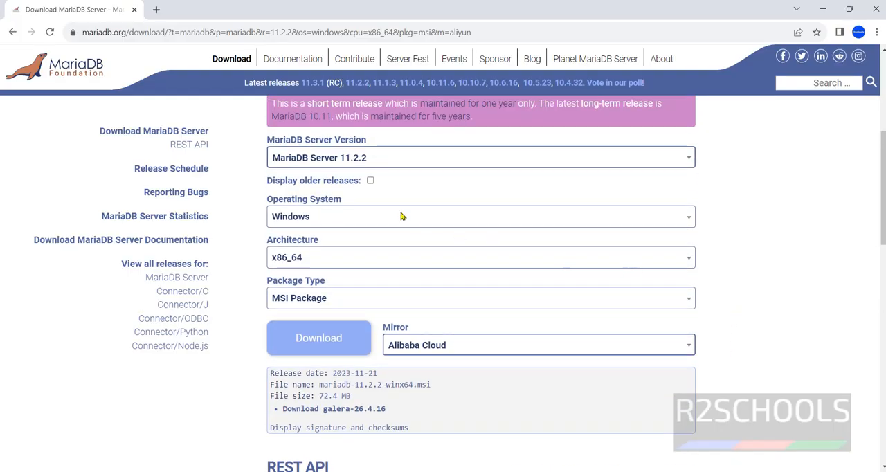
left_click(481, 216)
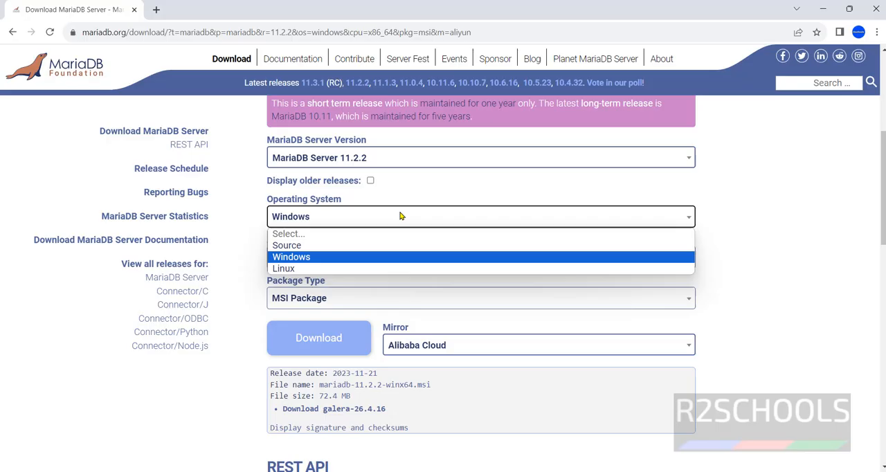
left_click(291, 257)
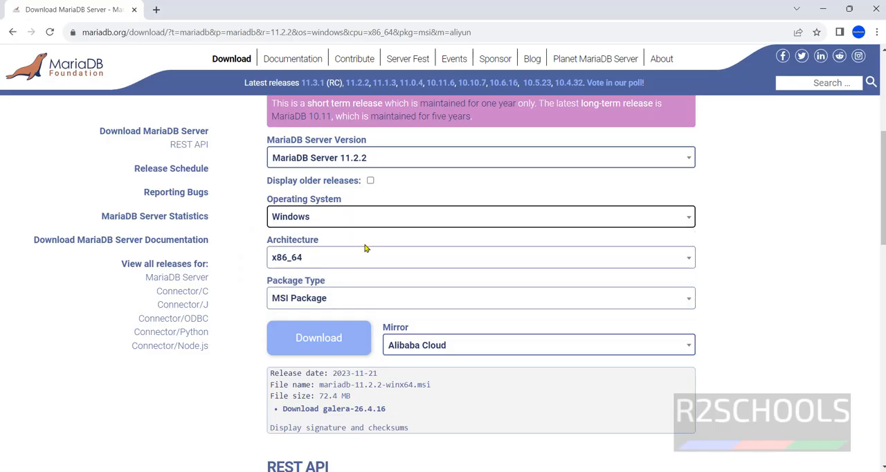
left_click(480, 258)
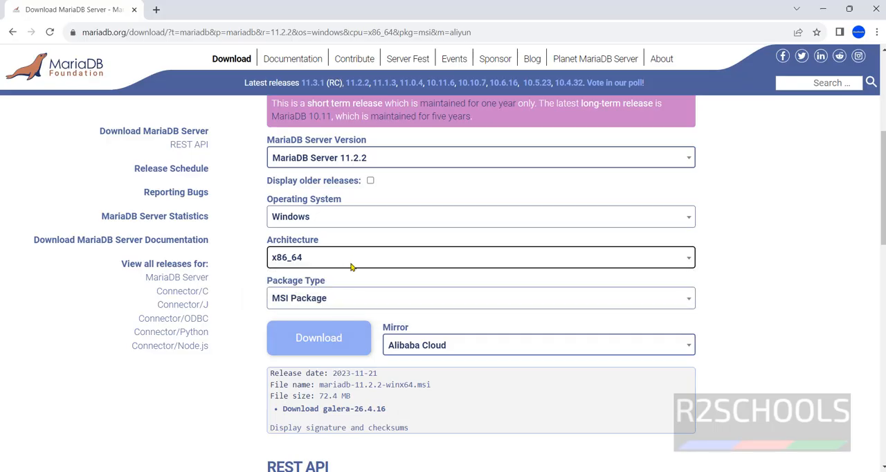
Keep MSI Package as the package type and start the download
left_click(480, 297)
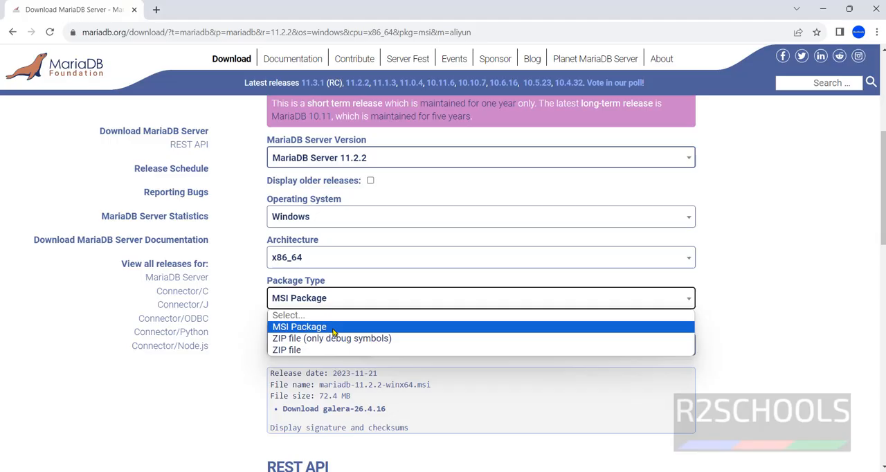
mouse_move(331, 338)
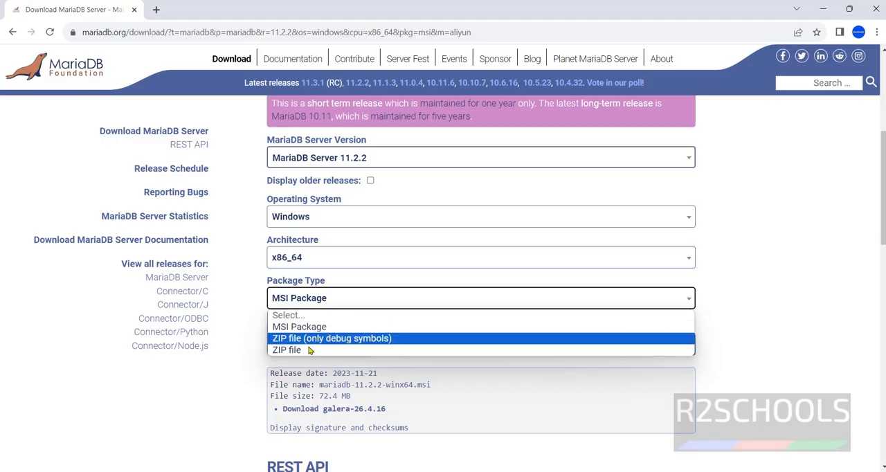
left_click(300, 297)
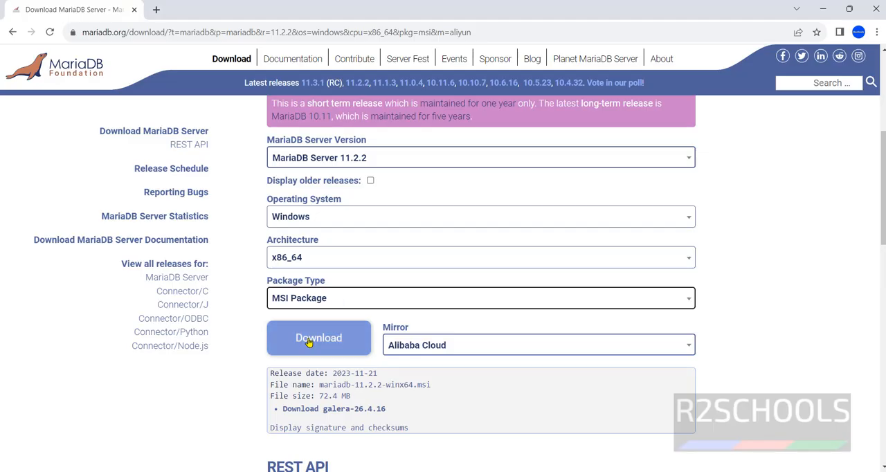
left_click(319, 338)
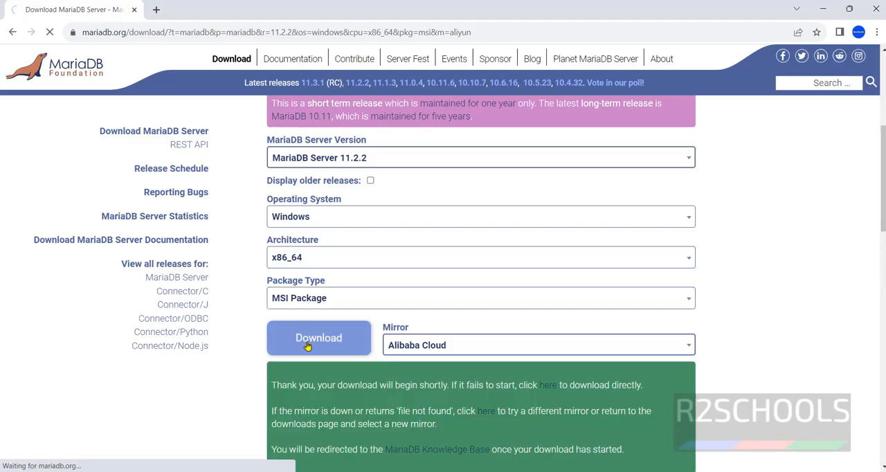
Check the download progress and view the full download history for mariadb-11.2.2-winx64.msi
left_click(318, 338)
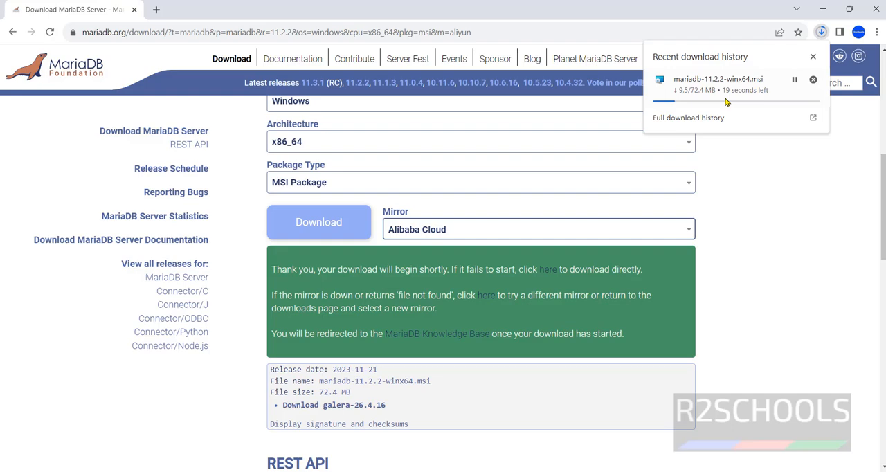
left_click(688, 118)
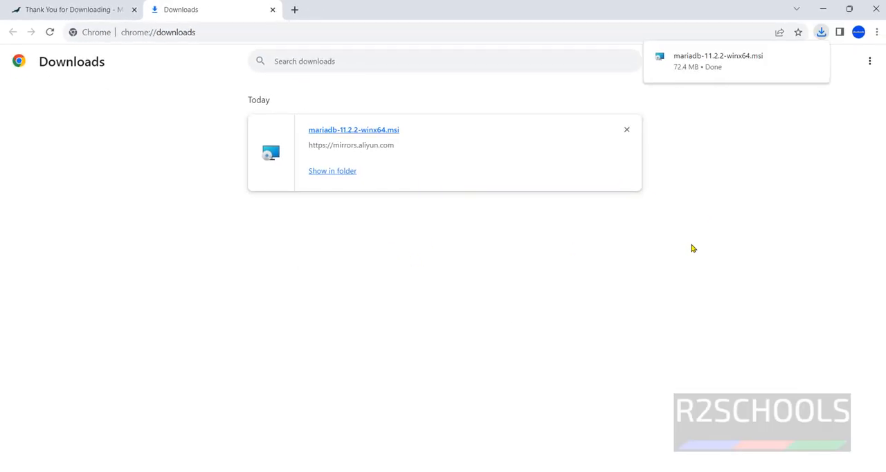
mouse_move(379, 134)
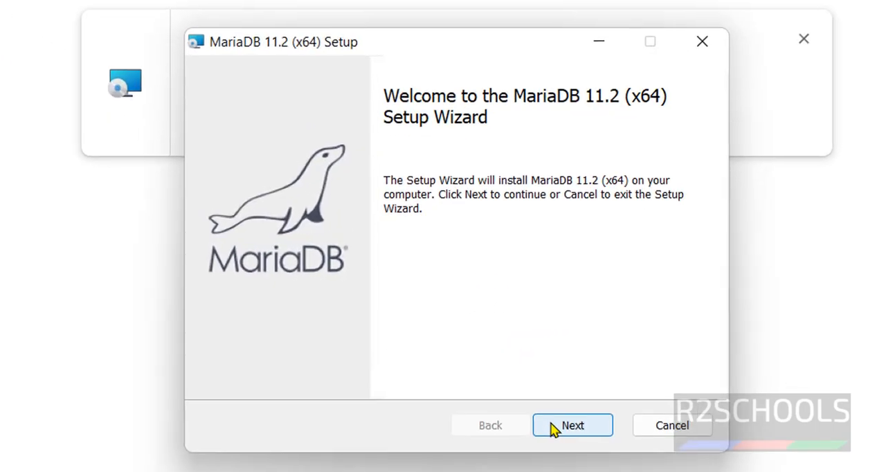
Accept the GNU General Public License terms and continue to feature selection
left_click(572, 425)
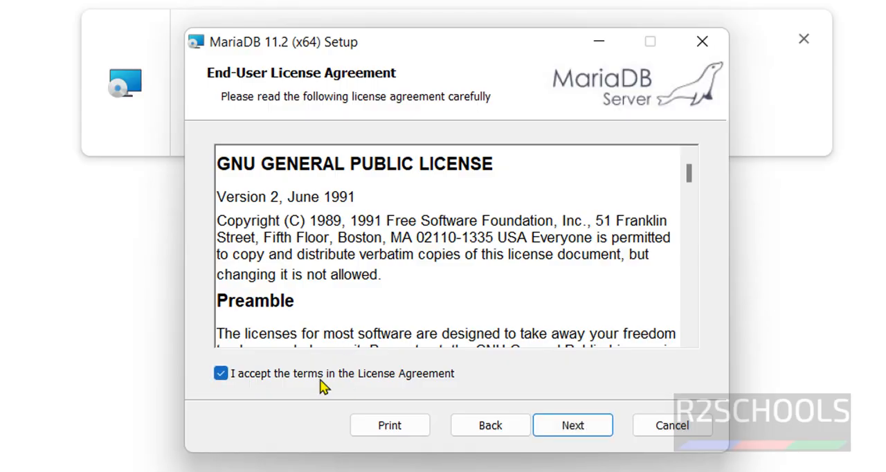
mouse_move(581, 412)
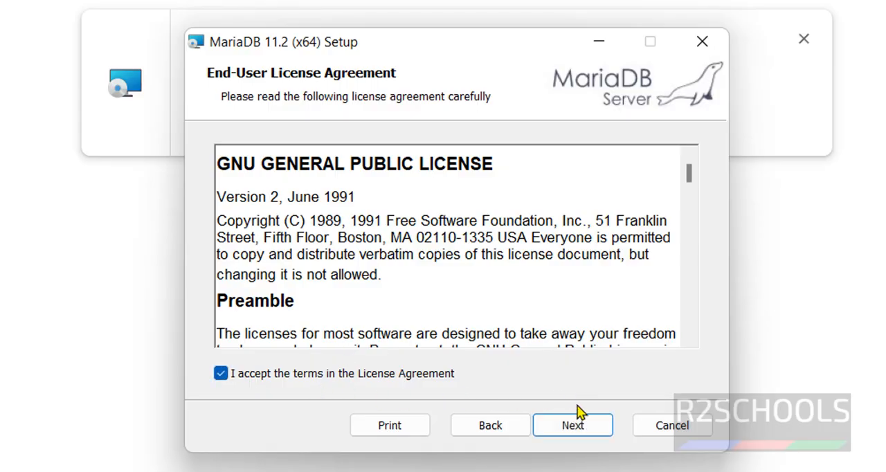
left_click(574, 425)
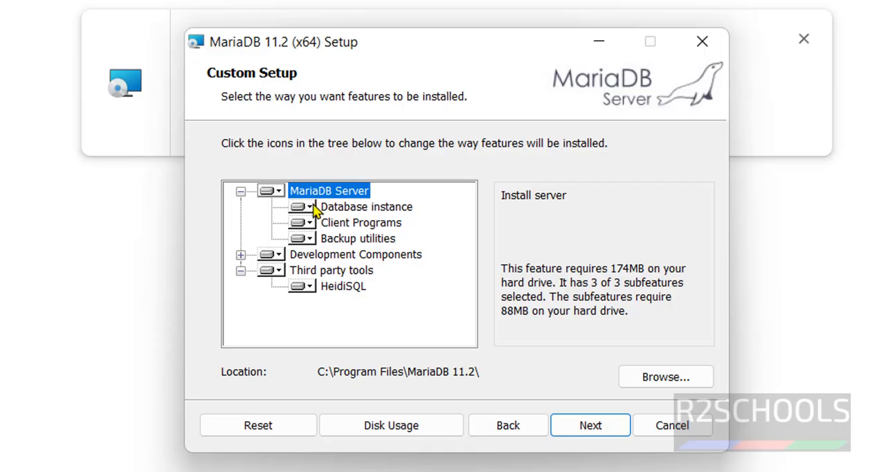
mouse_move(321, 238)
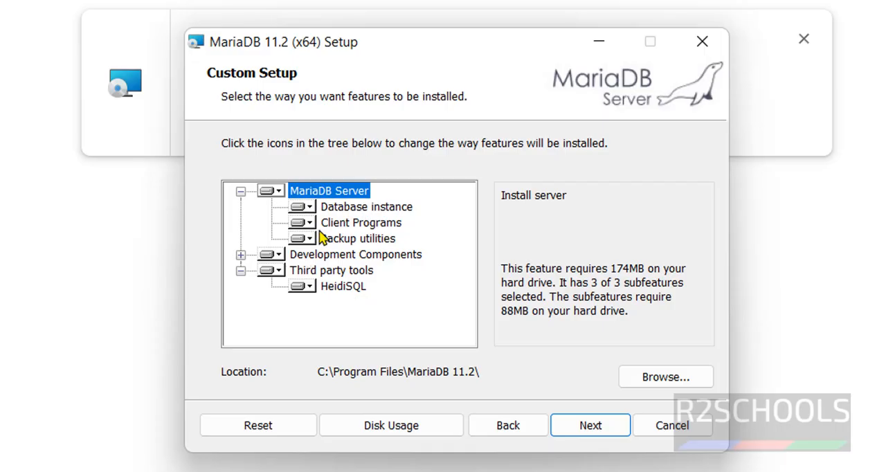
left_click(307, 222)
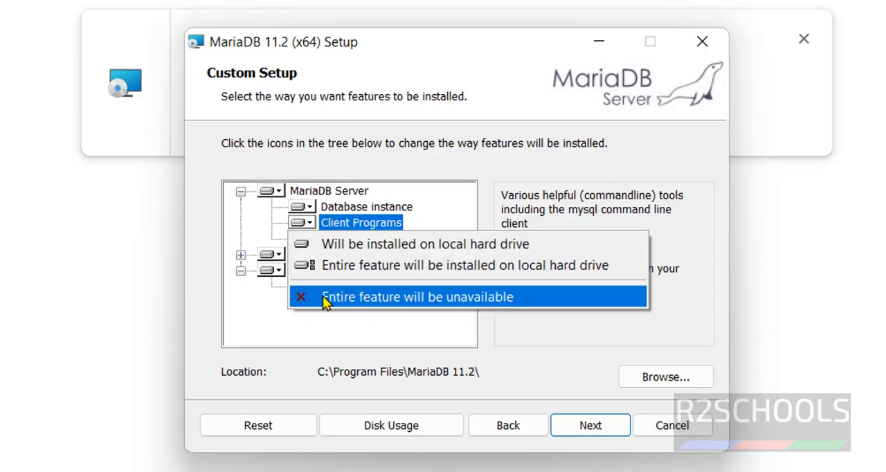
left_click(418, 296)
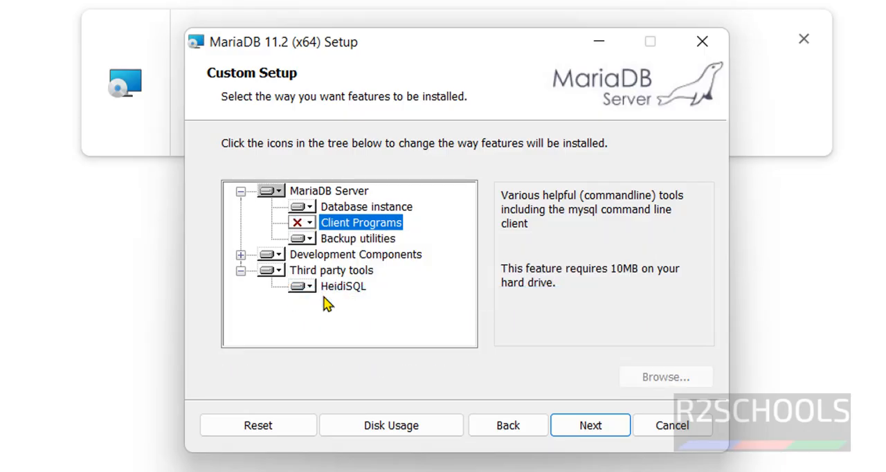
left_click(299, 222)
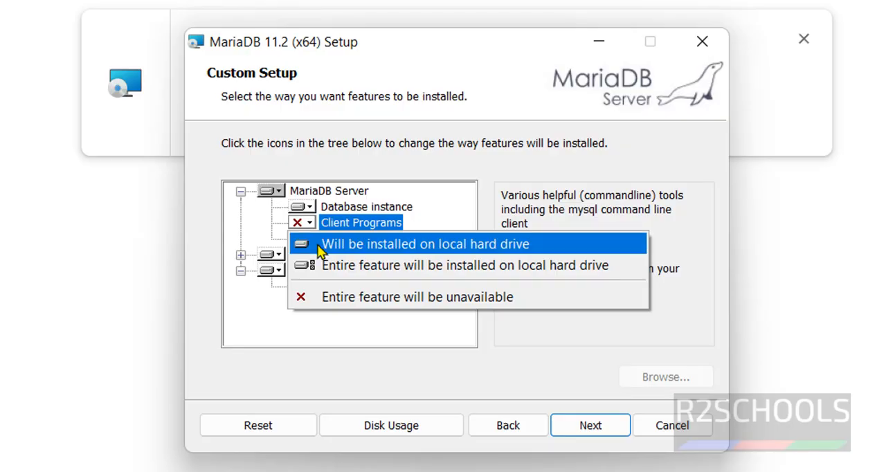
left_click(421, 244)
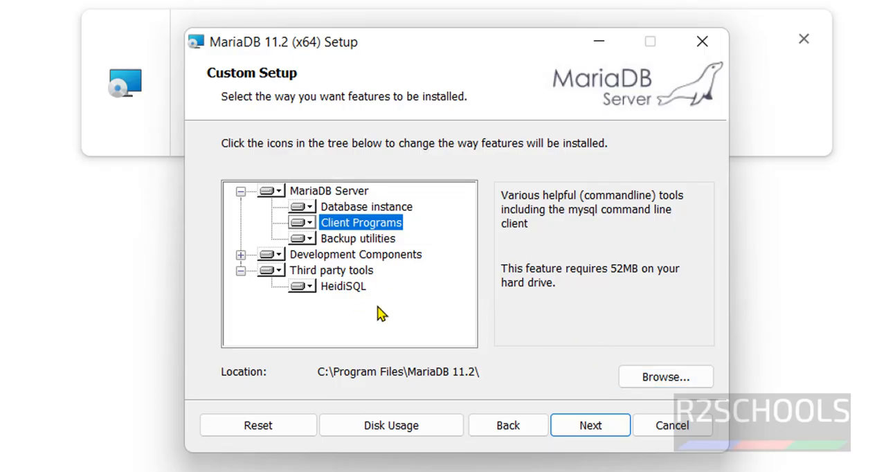
mouse_move(359, 242)
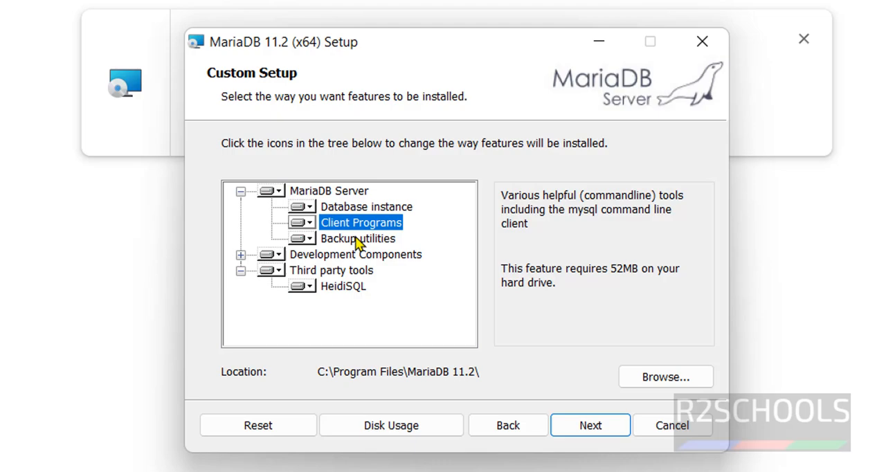
mouse_move(317, 246)
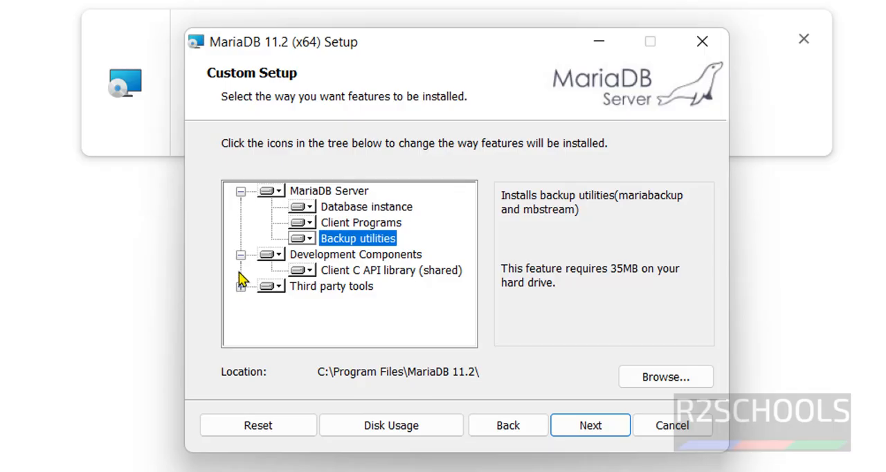
left_click(241, 192)
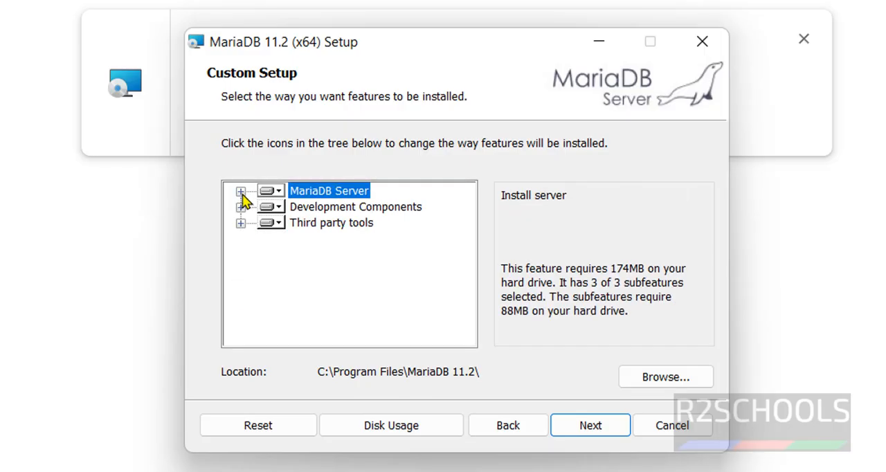
mouse_move(366, 410)
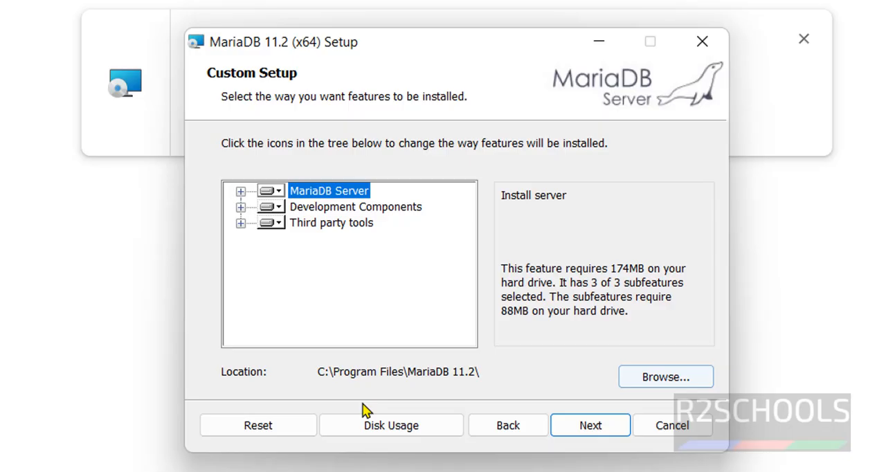
mouse_move(399, 382)
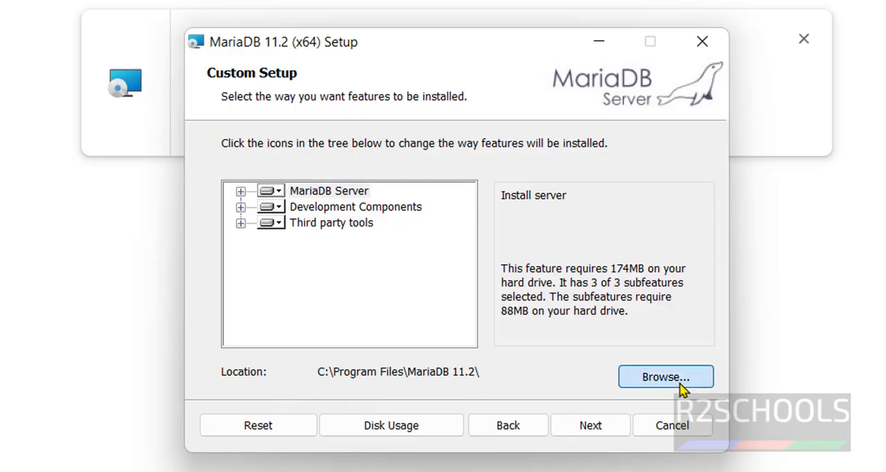
Keep C:\Program Files\MariaDB 11.2\ as the destination folder
left_click(665, 377)
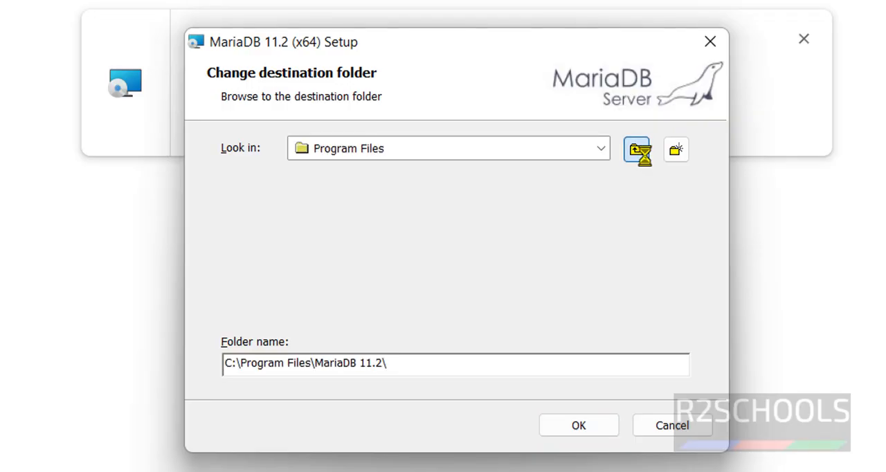
left_click(637, 150)
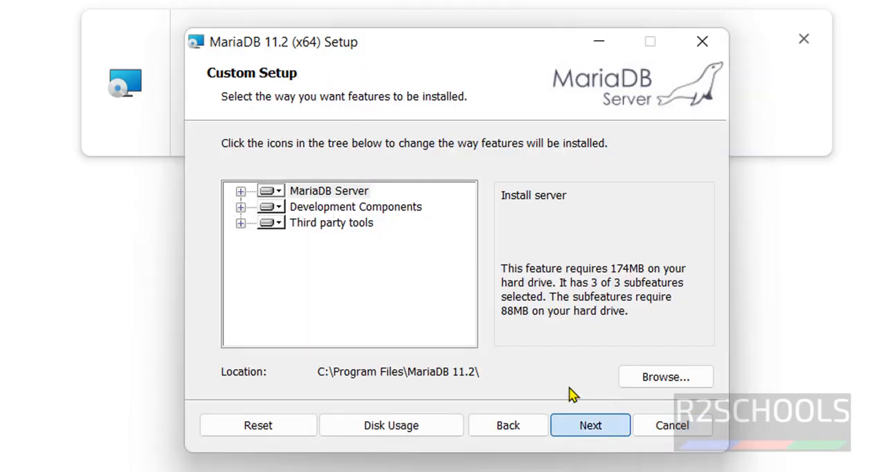
Review the disk space requirements (460MB) and return to Custom Setup
left_click(390, 425)
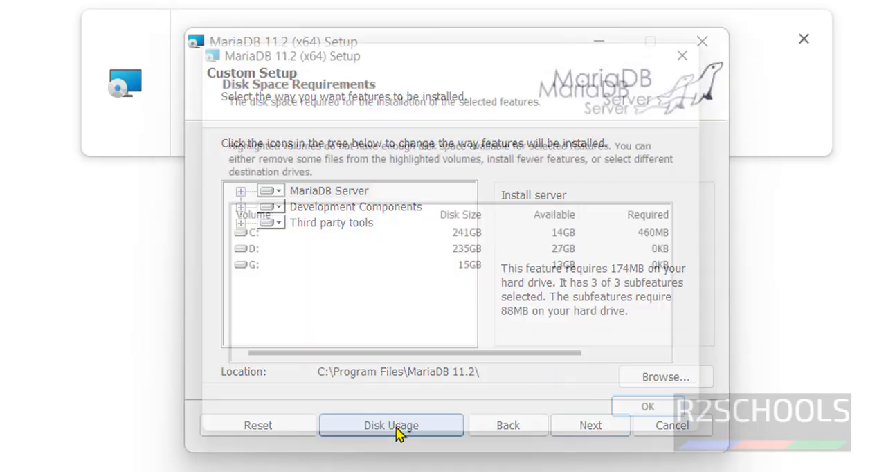
left_click(391, 426)
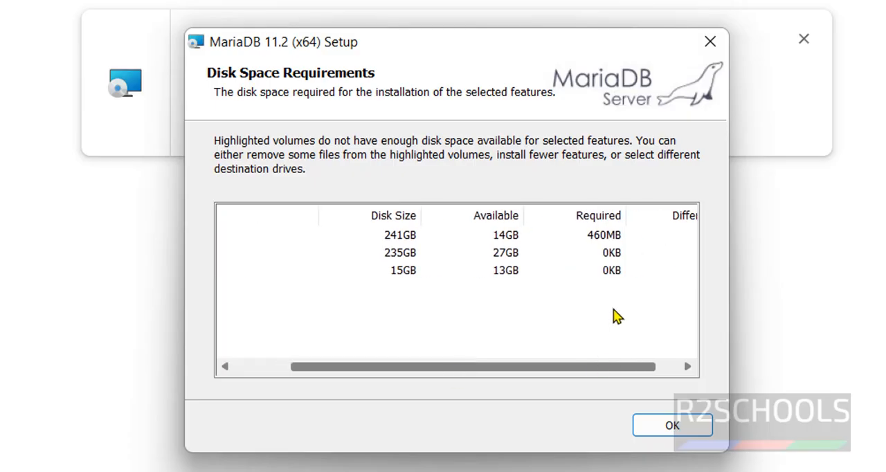
mouse_move(663, 416)
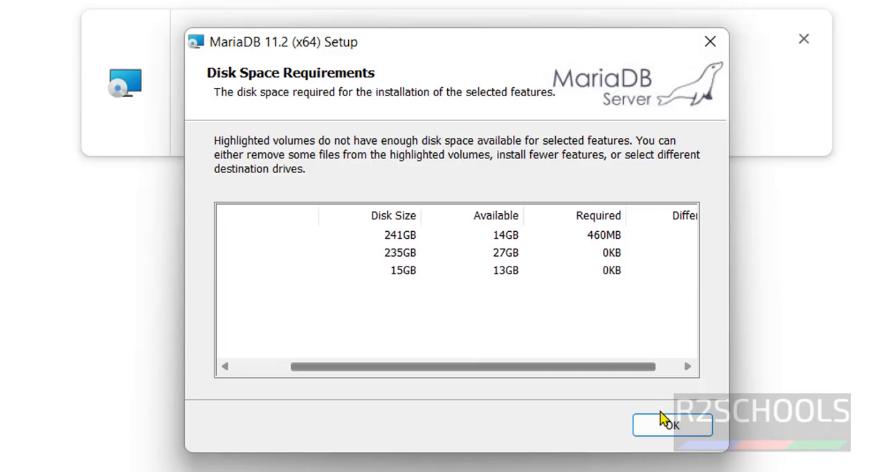
left_click(672, 425)
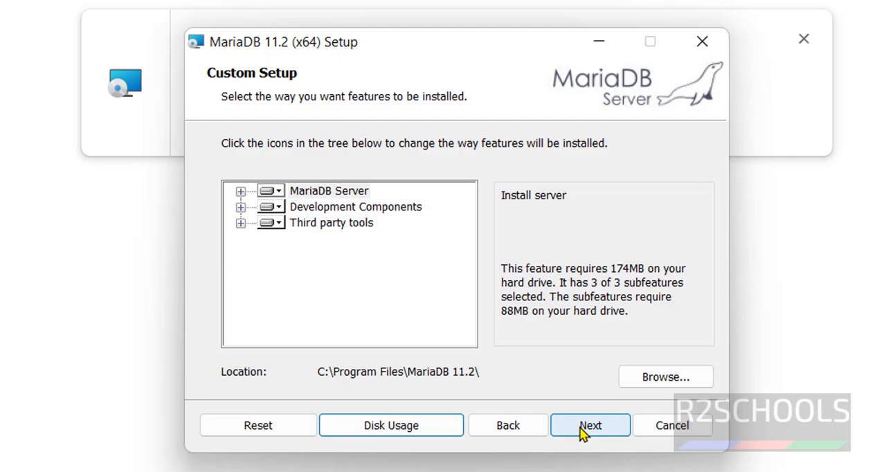
Enter and confirm the root password, enable remote root access, and keep the default data directory
left_click(590, 425)
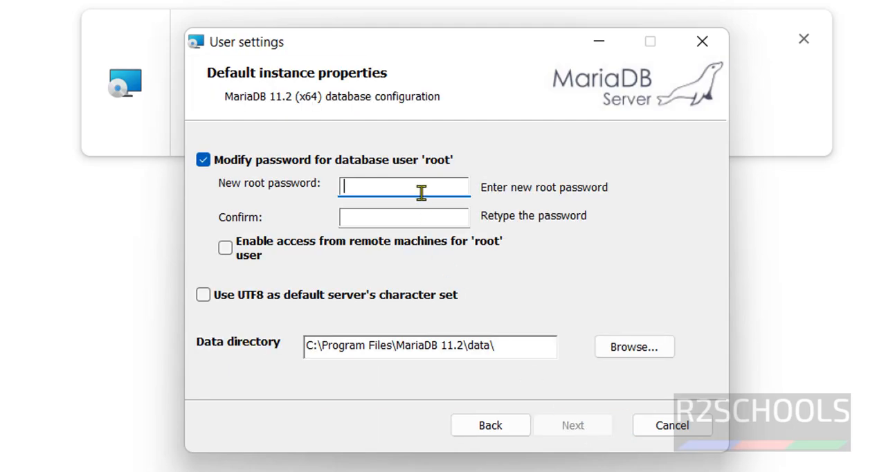
left_click(202, 159)
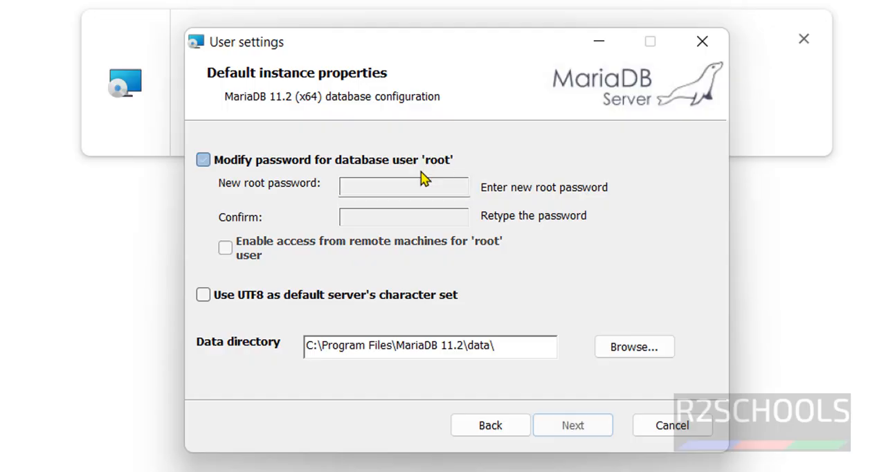
left_click(202, 160)
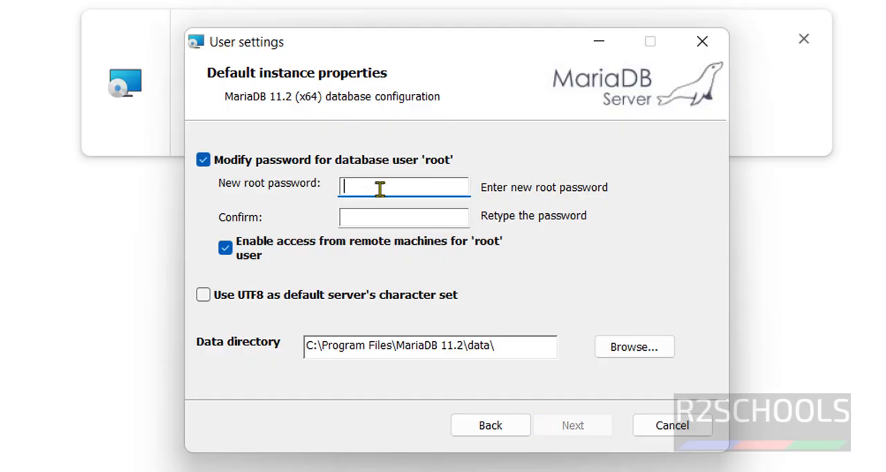
type("password")
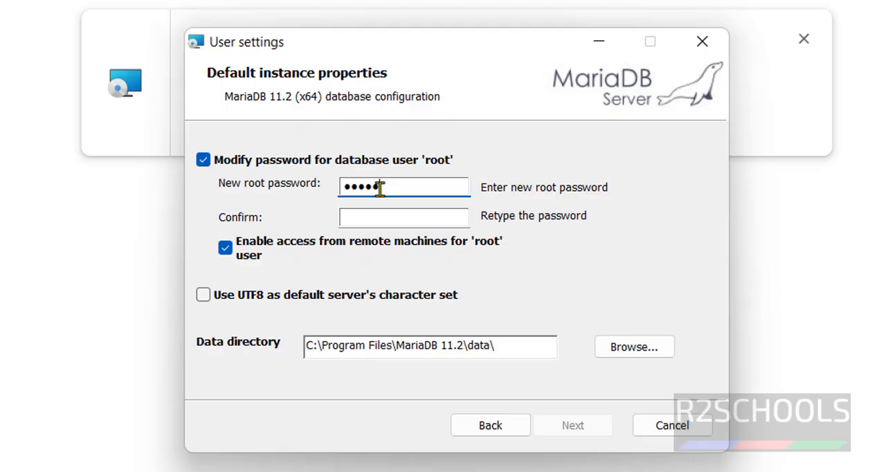
type("••••")
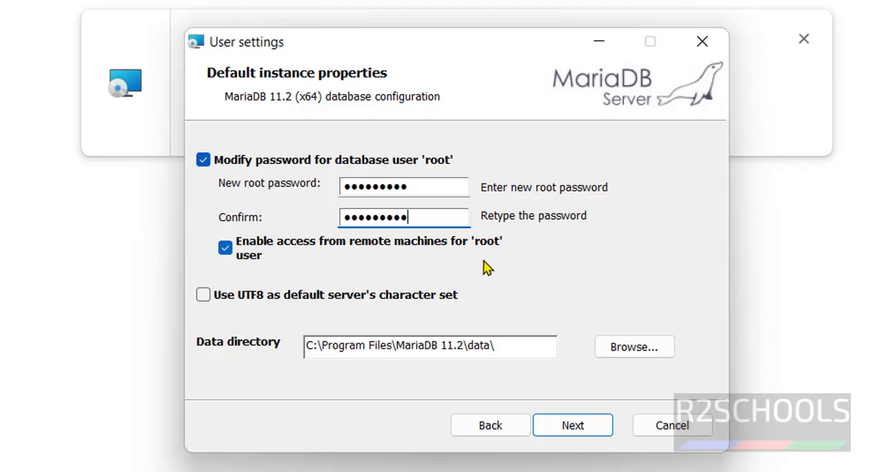
mouse_move(233, 270)
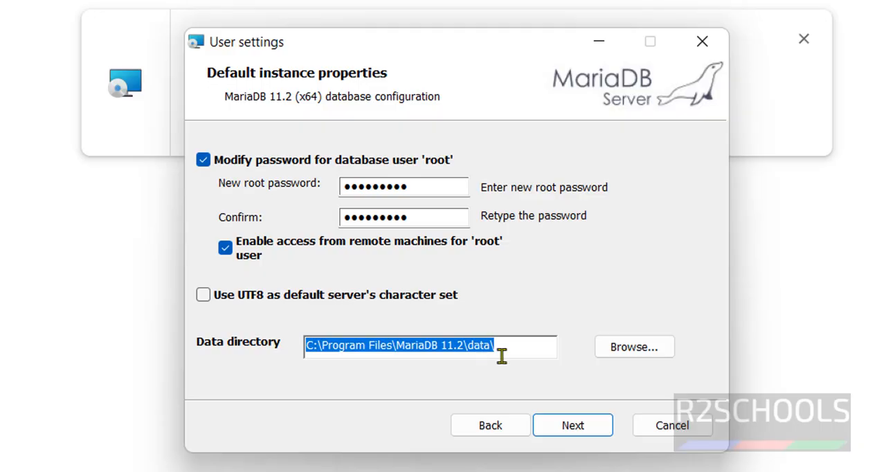
left_click(429, 346)
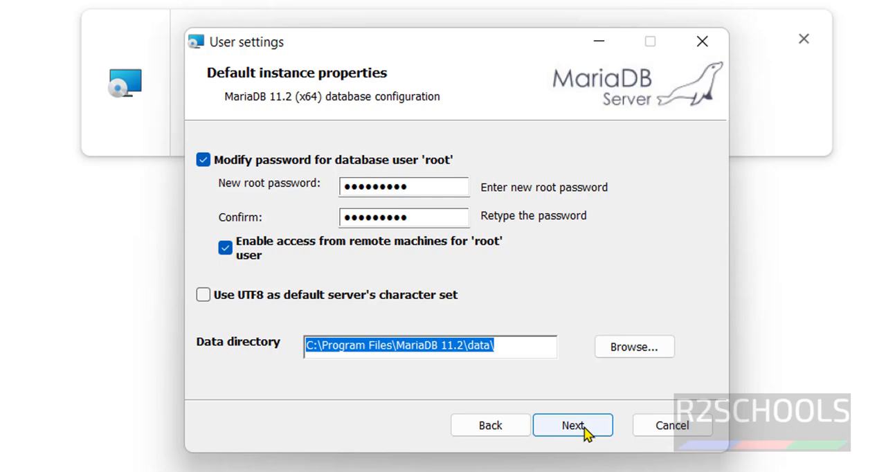
Acknowledge that port 3306 is in use and set the MariaDB service TCP port to 3307
left_click(574, 424)
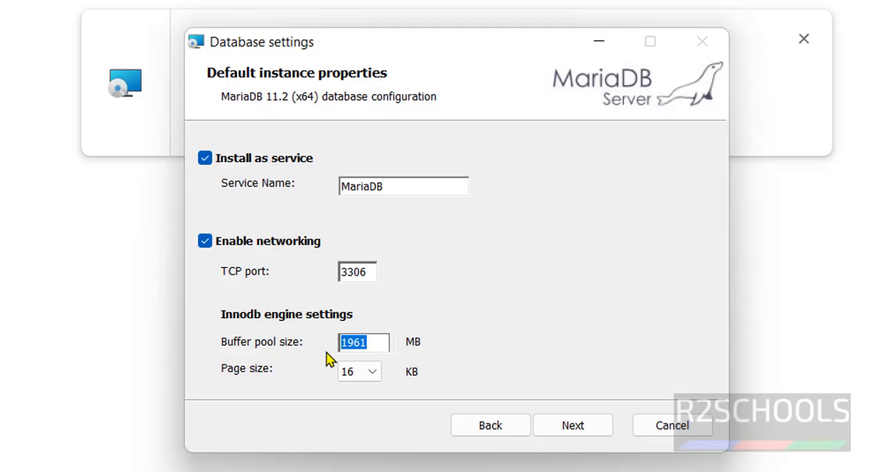
left_click(371, 371)
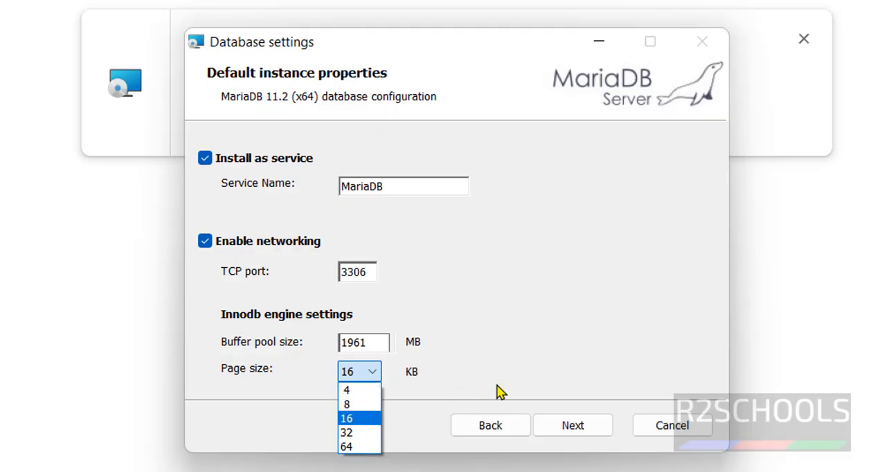
mouse_move(501, 382)
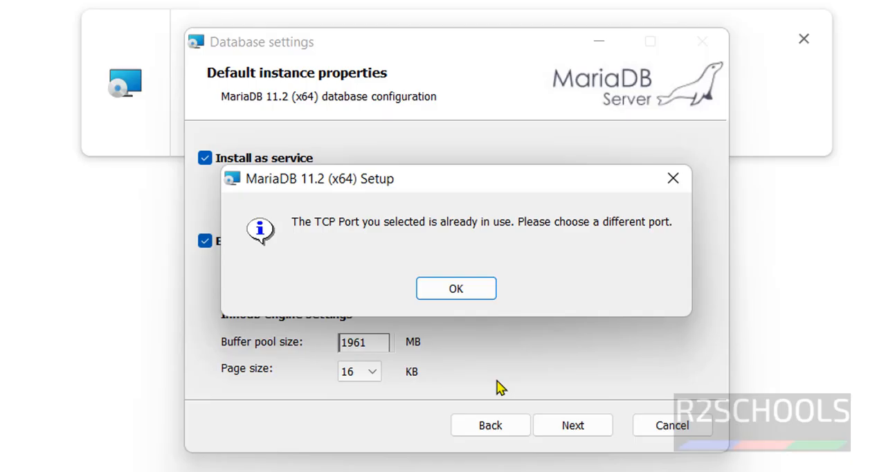
left_click(456, 289)
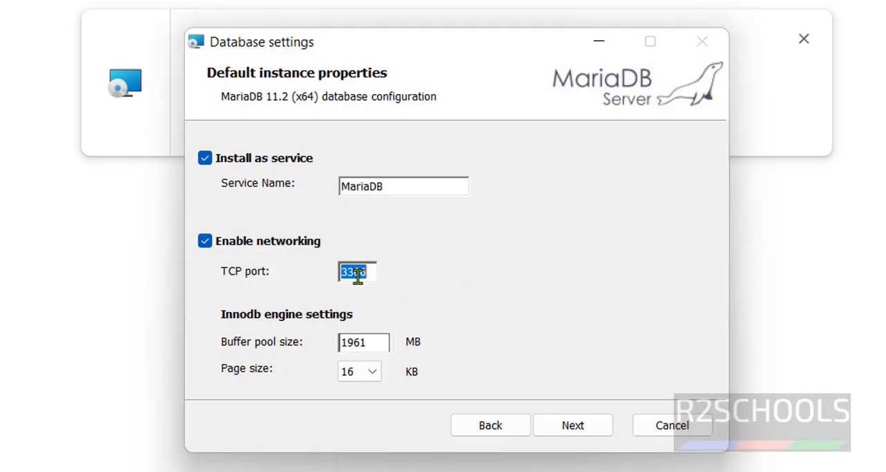
left_click(358, 272)
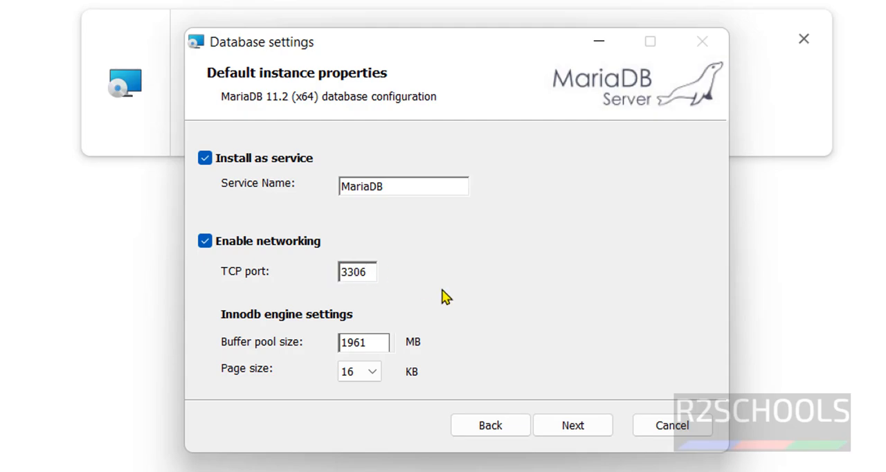
type("3307")
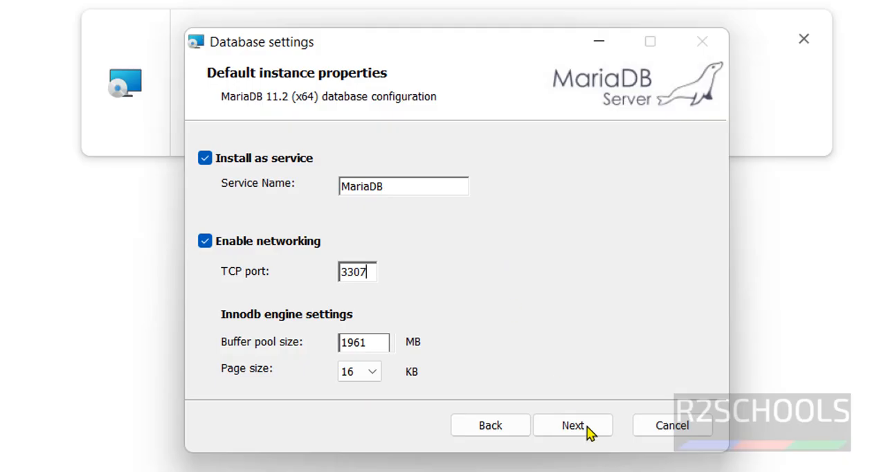
Install MariaDB 11.2 and close the finished setup wizard
left_click(572, 425)
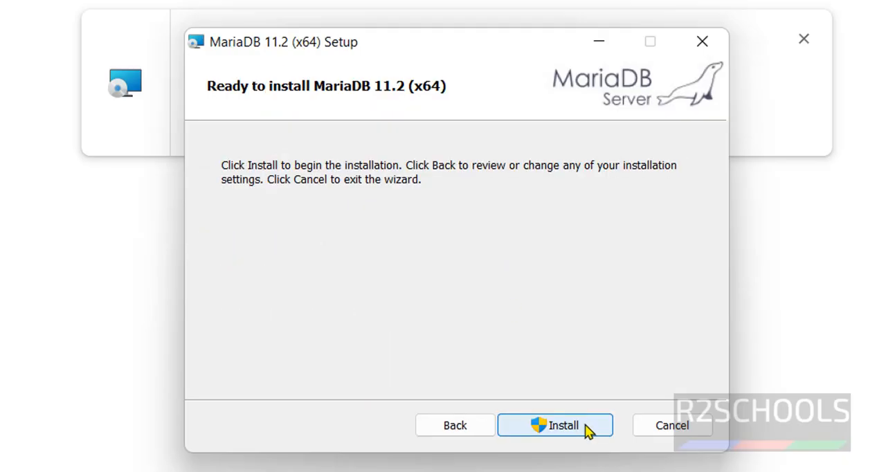
left_click(554, 425)
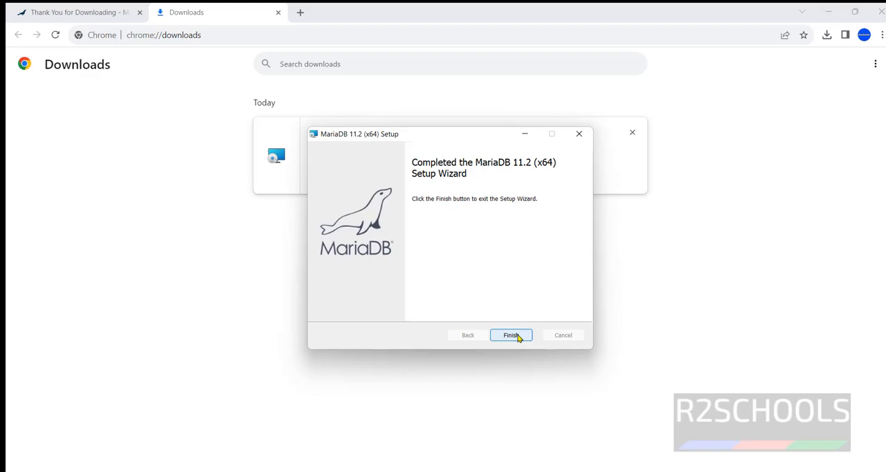
left_click(511, 335)
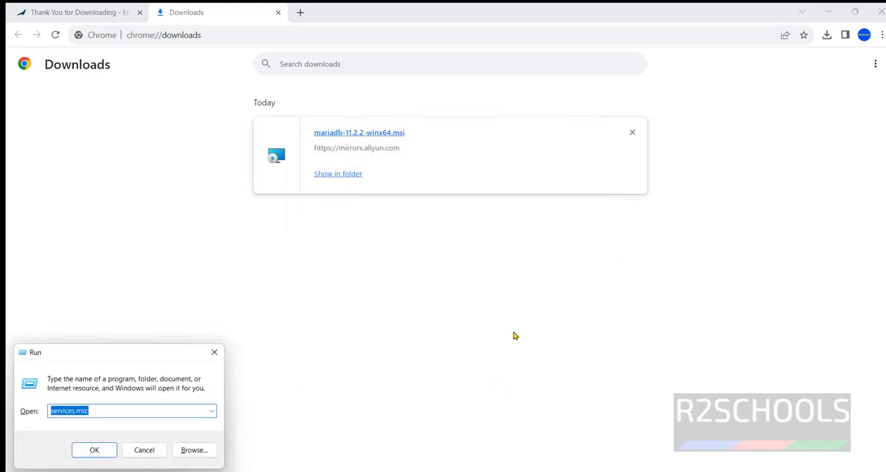
Launch services.msc from the Run dialog to view the MariaDB service
type("se")
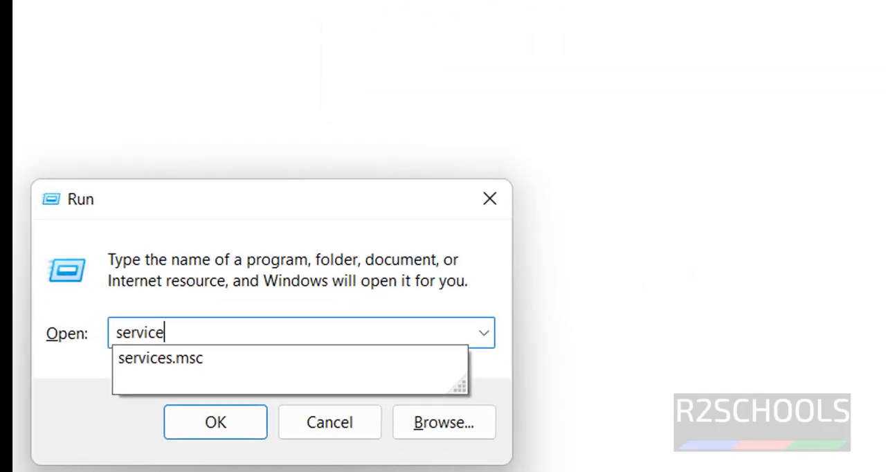
left_click(160, 358)
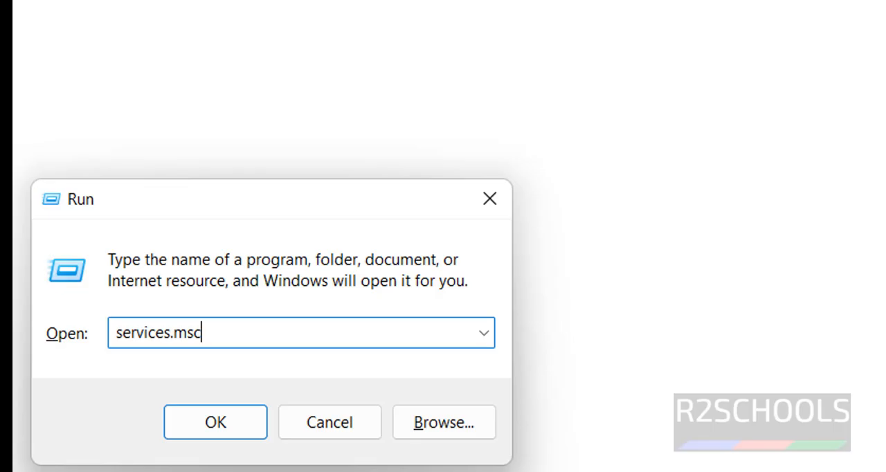
left_click(214, 421)
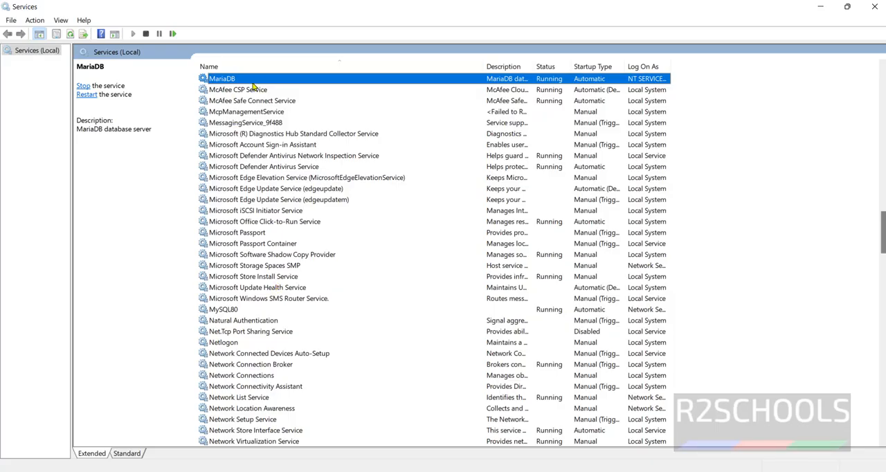
left_click(257, 97)
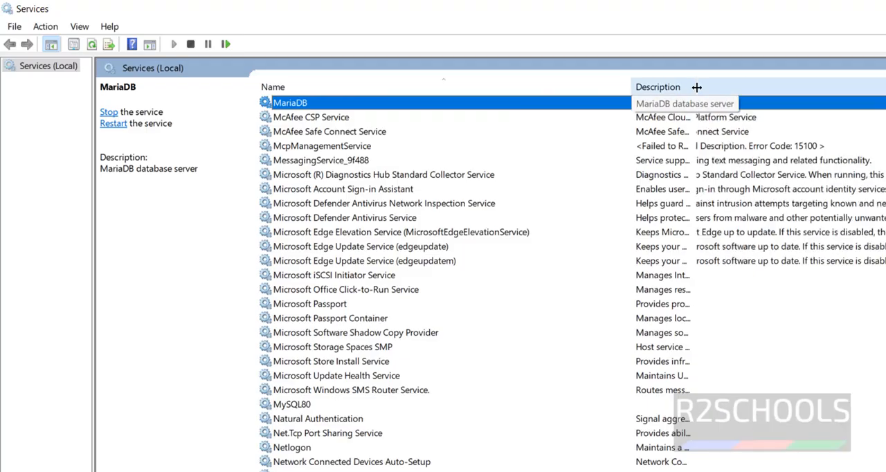
left_click(344, 188)
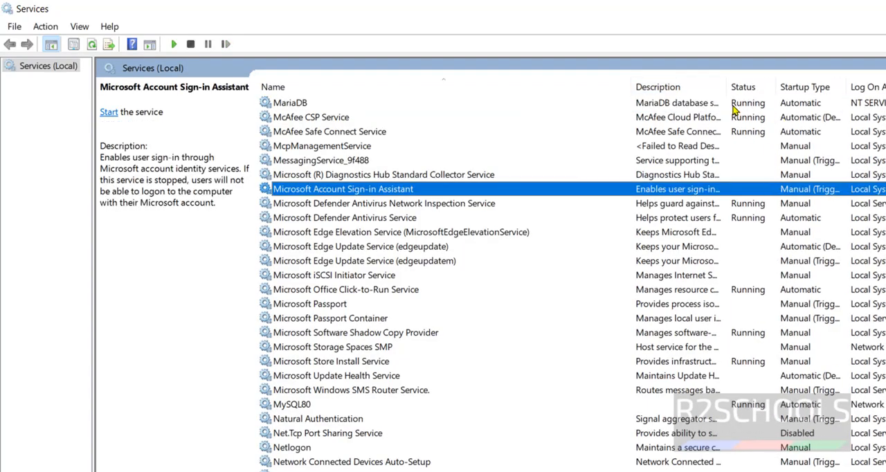
left_click(290, 103)
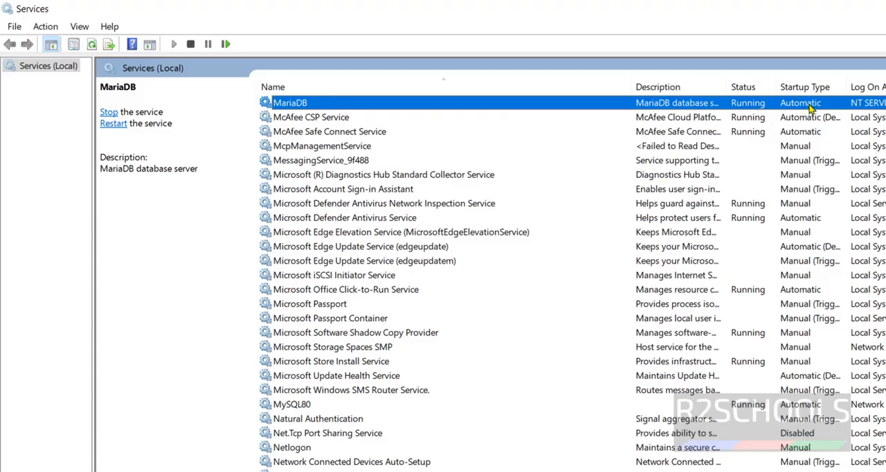
mouse_move(349, 115)
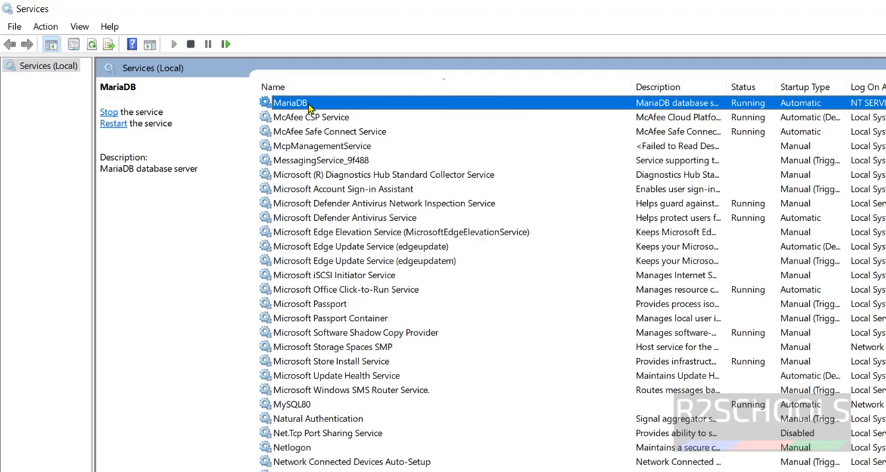
mouse_move(226, 44)
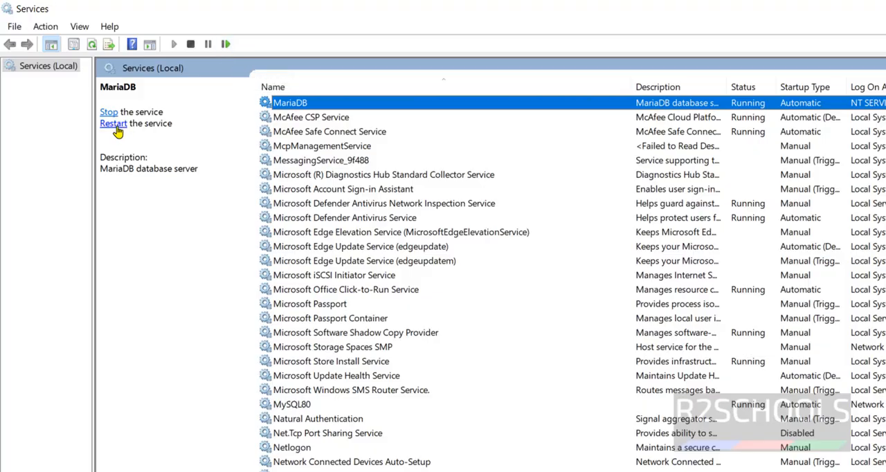
right_click(291, 103)
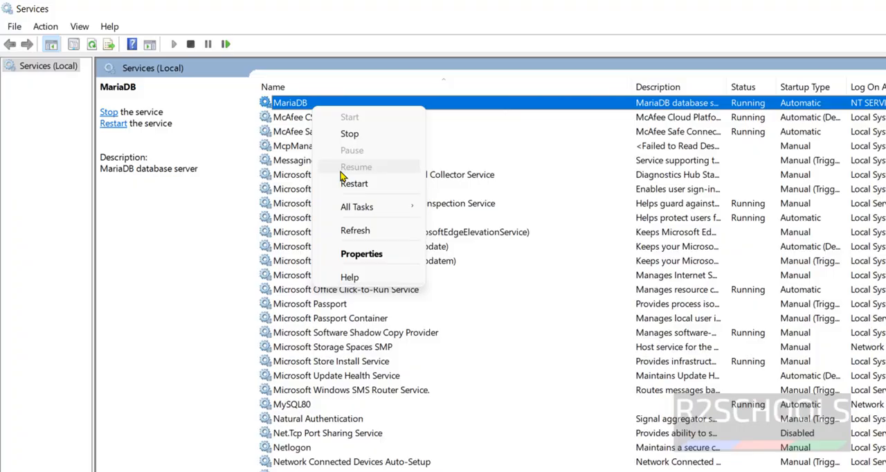
mouse_move(349, 169)
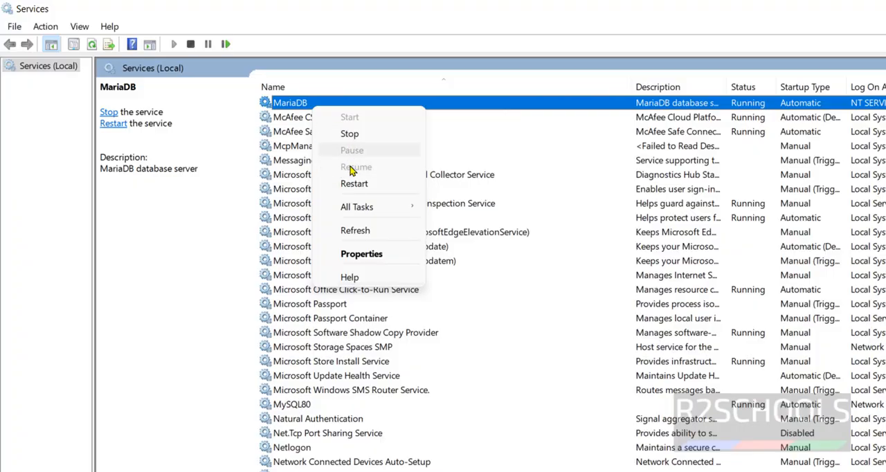
mouse_move(355, 183)
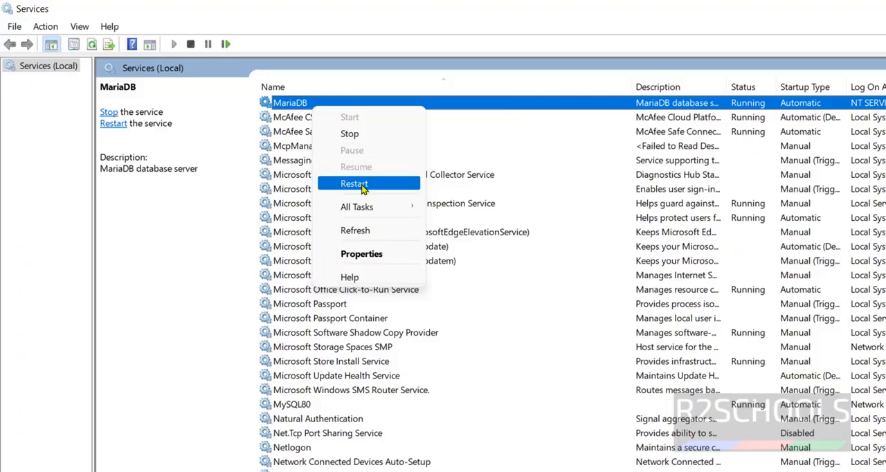
mouse_move(515, 252)
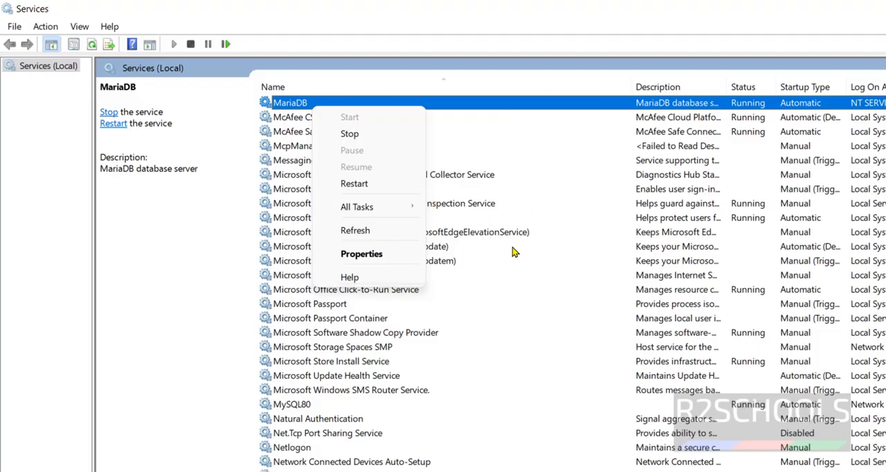
left_click(362, 261)
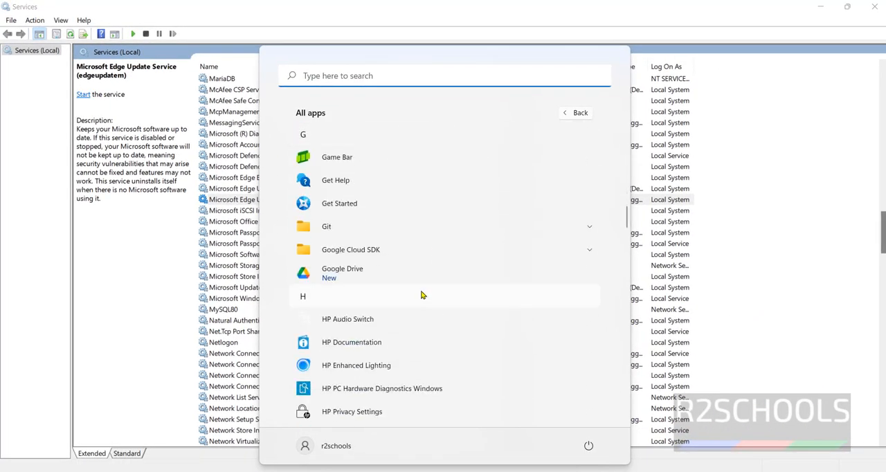
Launch HeidiSQL from the MariaDB 11.2 (x64) Start menu folder
scroll("down", 3)
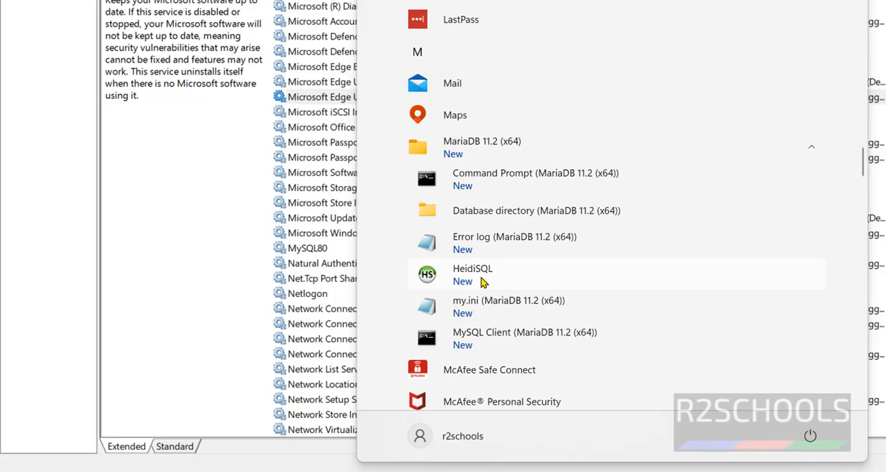
mouse_move(568, 340)
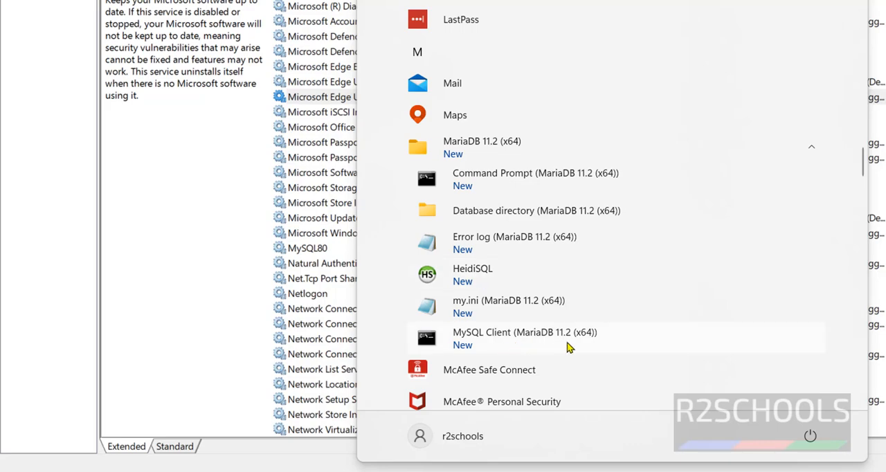
mouse_move(526, 280)
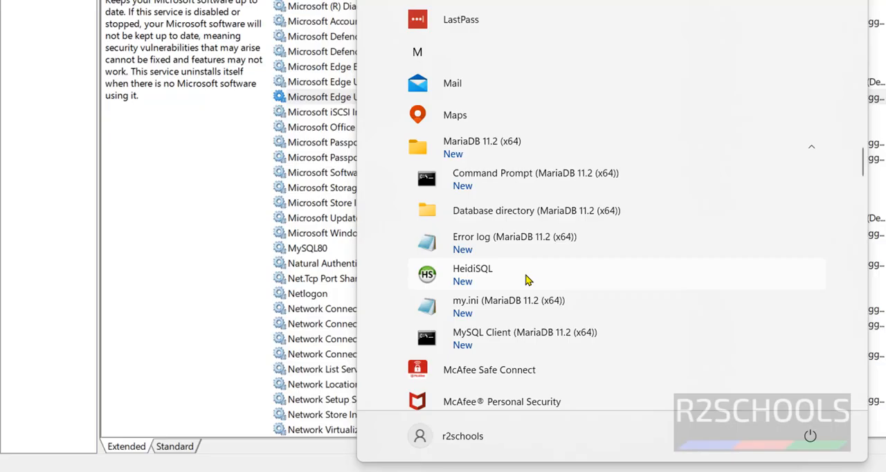
left_click(474, 274)
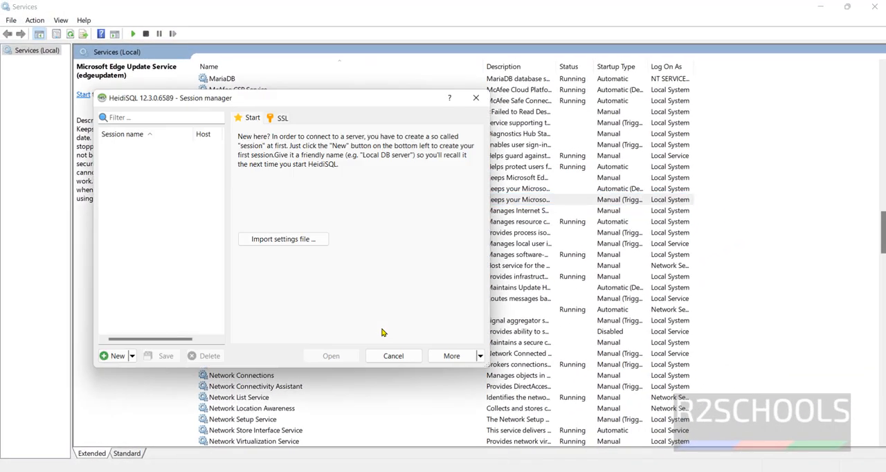
Create a session for 127.0.0.1 as root on port 3307, save it and connect
left_click(111, 354)
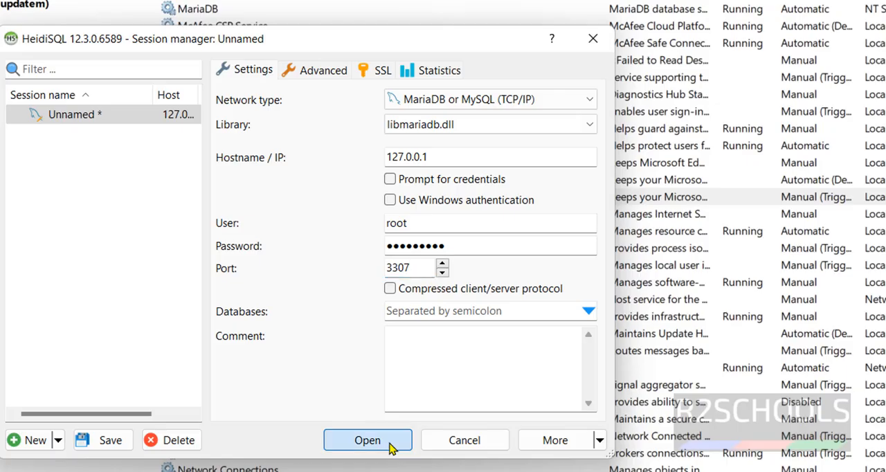
left_click(368, 440)
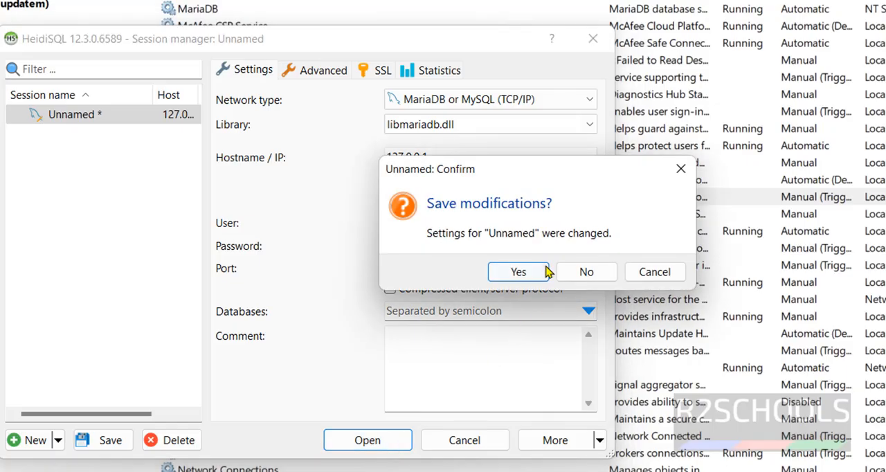
left_click(518, 271)
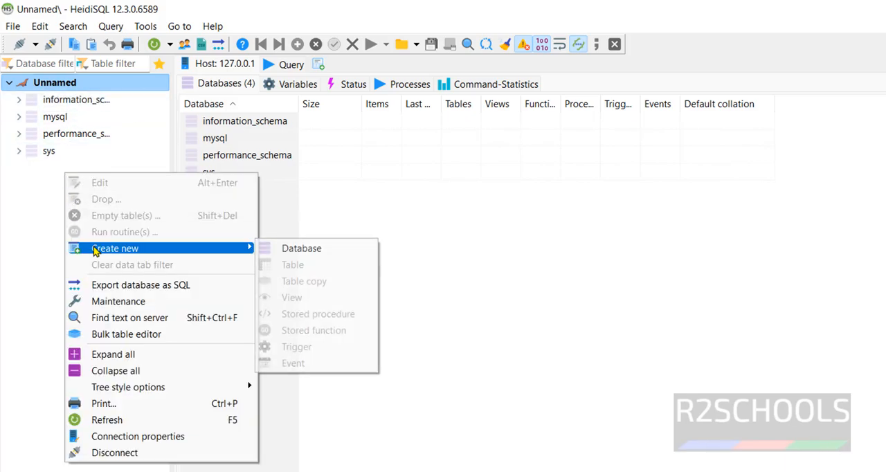
mouse_move(280, 255)
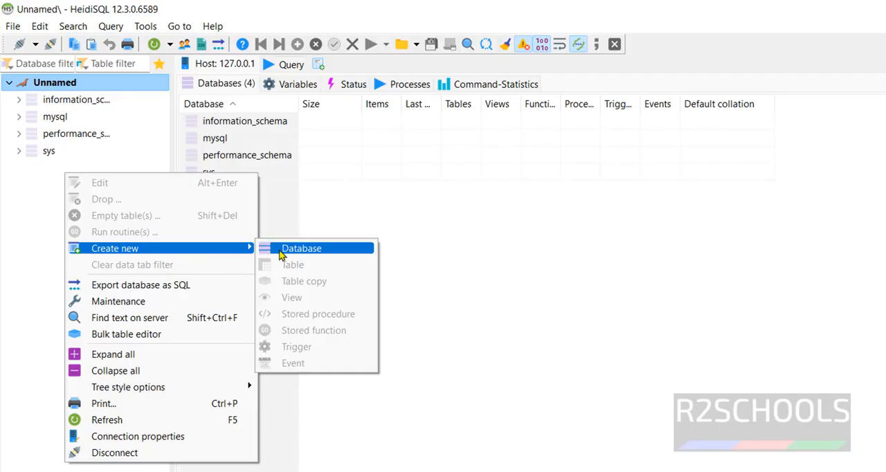
Create a new database named r2schools from the session's Create new menu
left_click(302, 248)
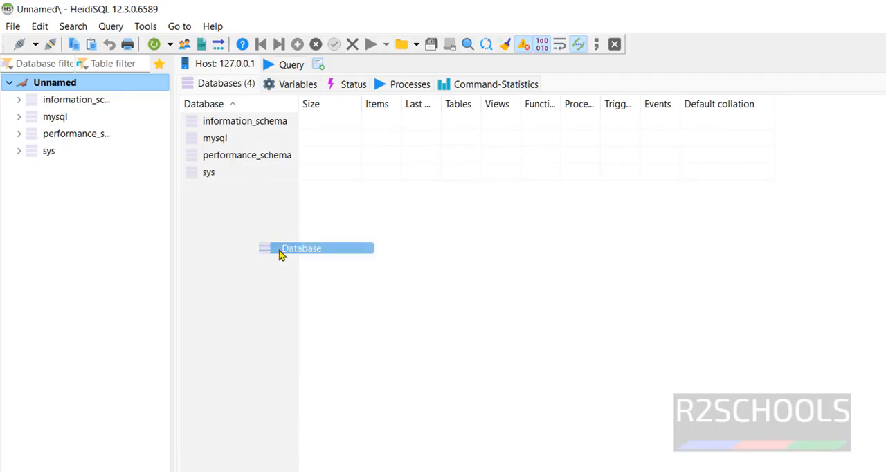
type("r2schools")
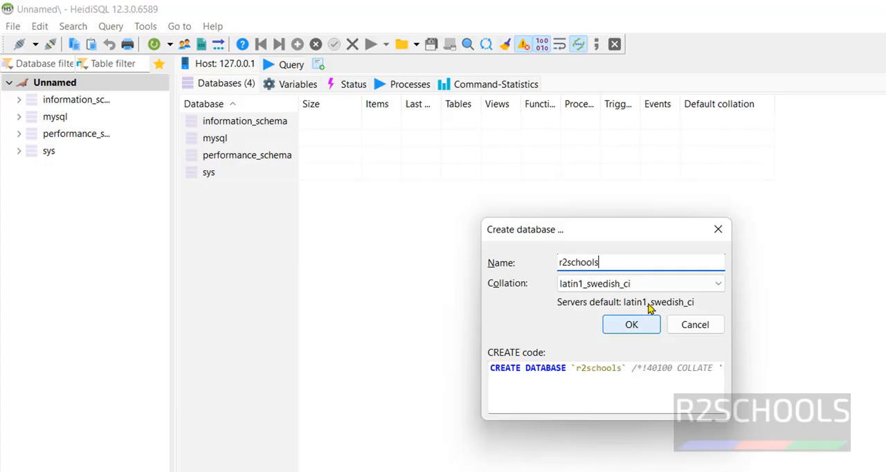
left_click(631, 326)
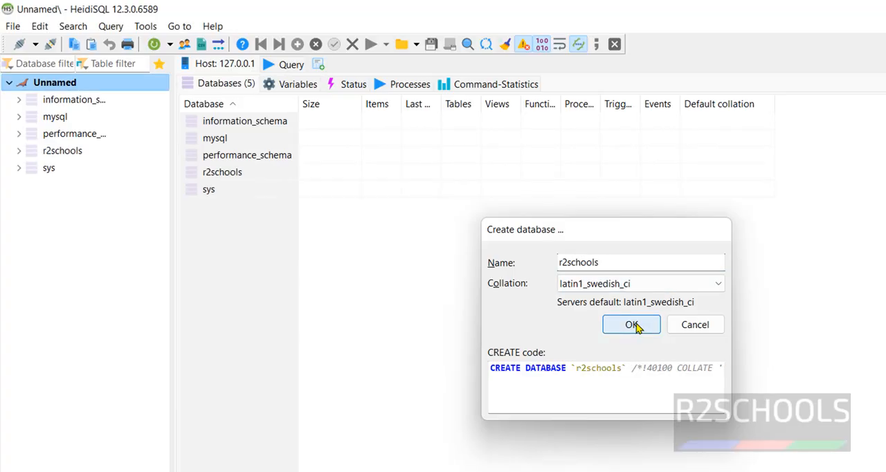
left_click(632, 325)
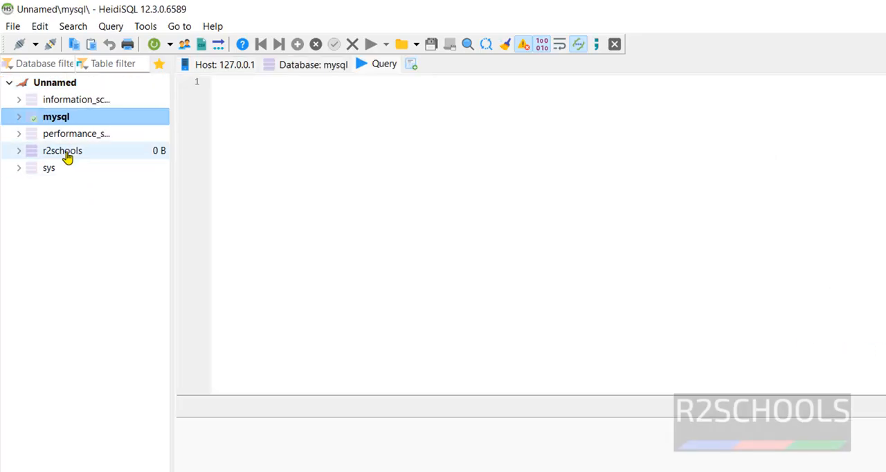
Select r2schools, briefly start a new table, then return to its empty table list
left_click(62, 150)
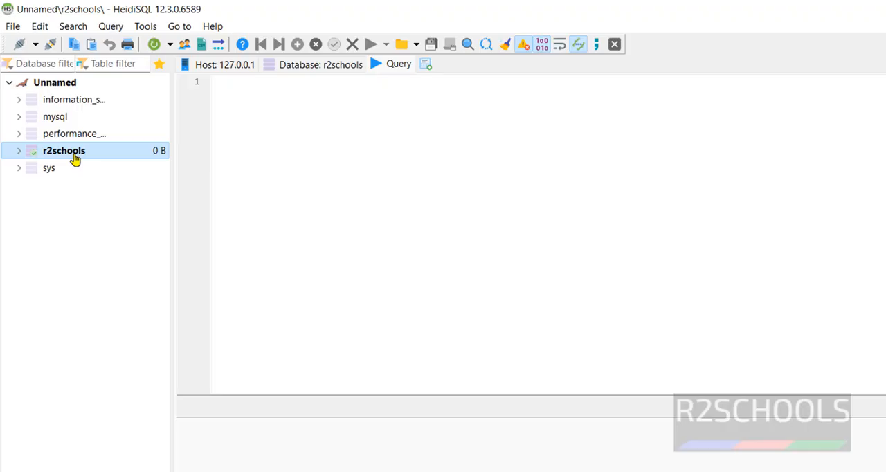
right_click(64, 150)
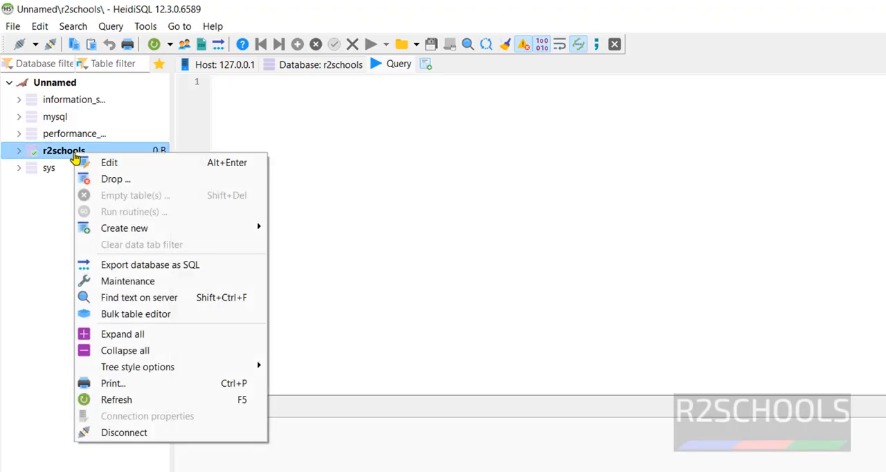
mouse_move(125, 227)
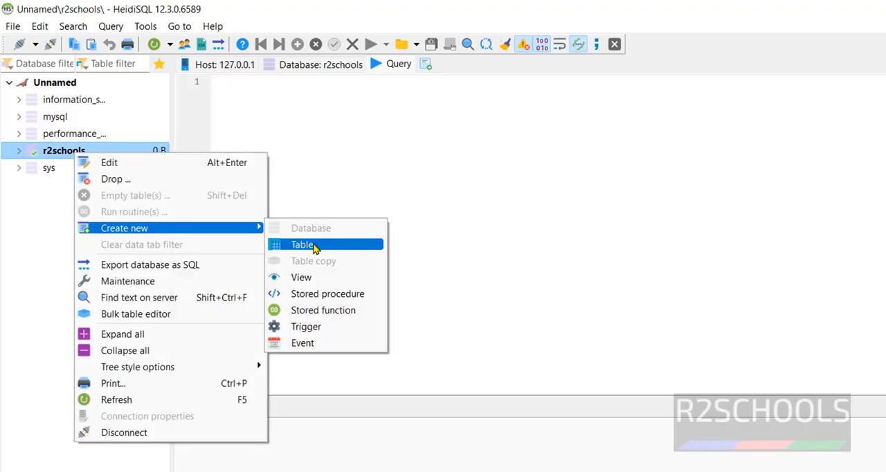
left_click(302, 243)
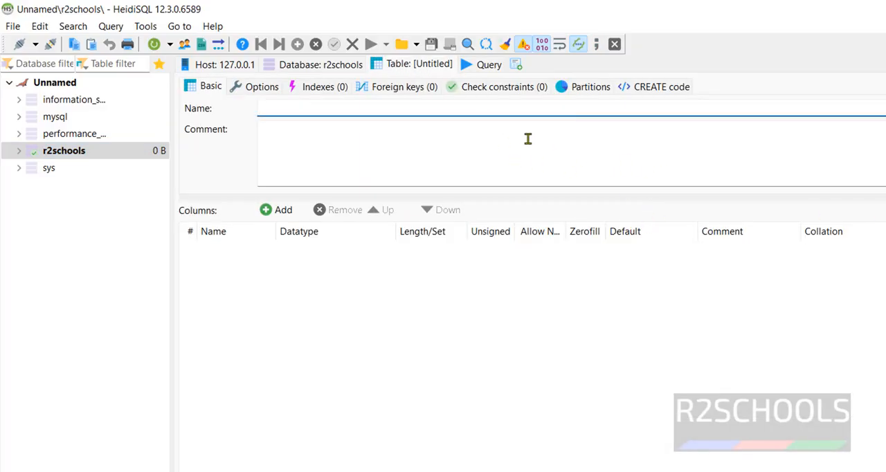
left_click(63, 150)
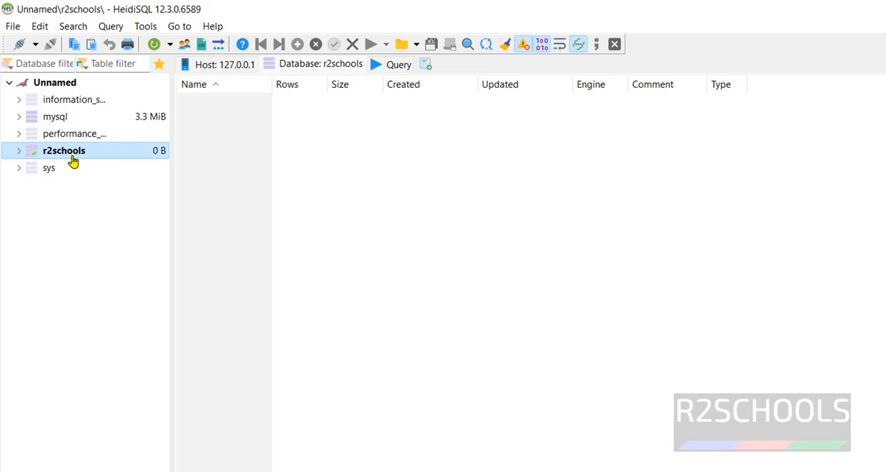
right_click(64, 150)
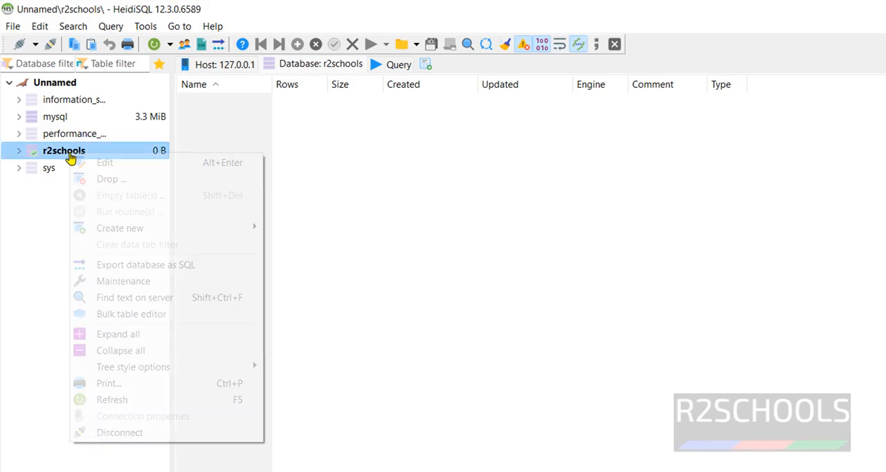
mouse_move(119, 227)
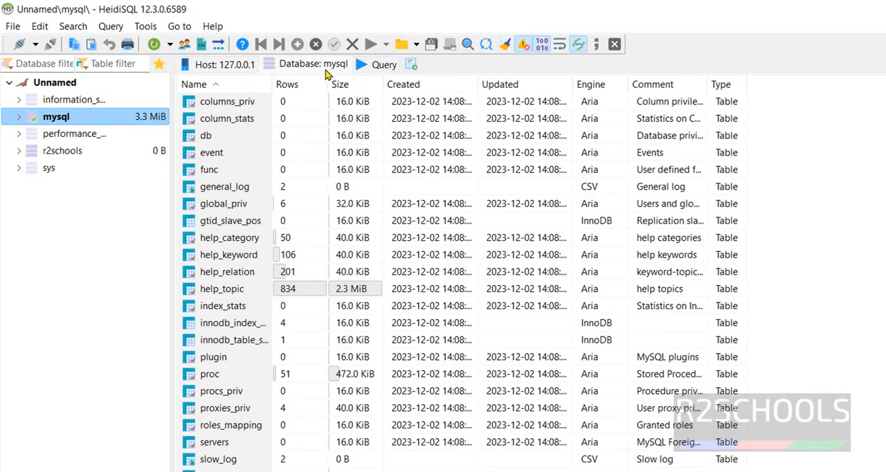
left_click(64, 149)
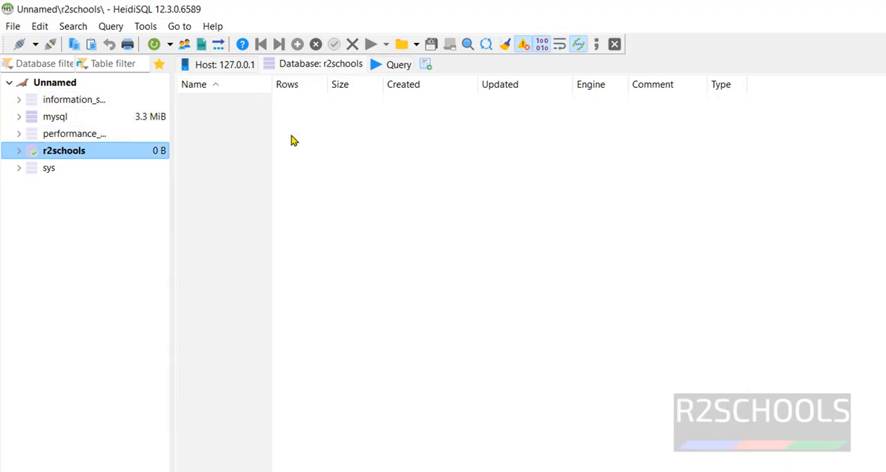
Write CREATE TABLE student(SNO INT, SNAME VARCHAR(30)); in a new query editor
left_click(399, 64)
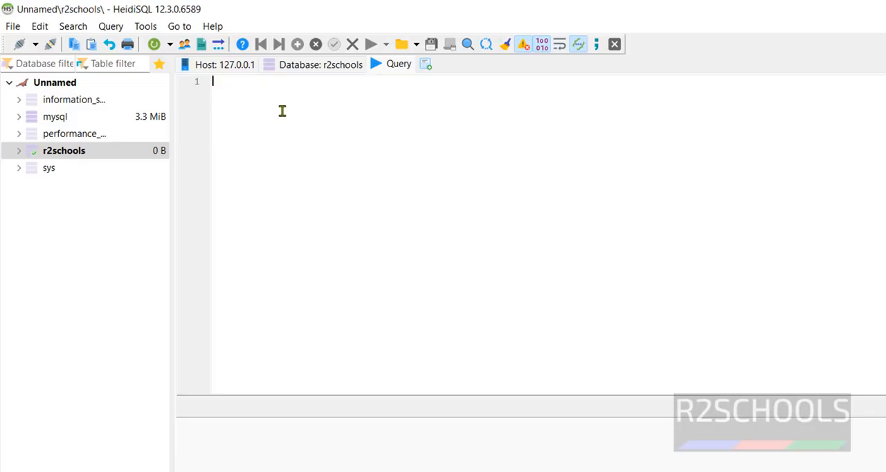
type("CREATE")
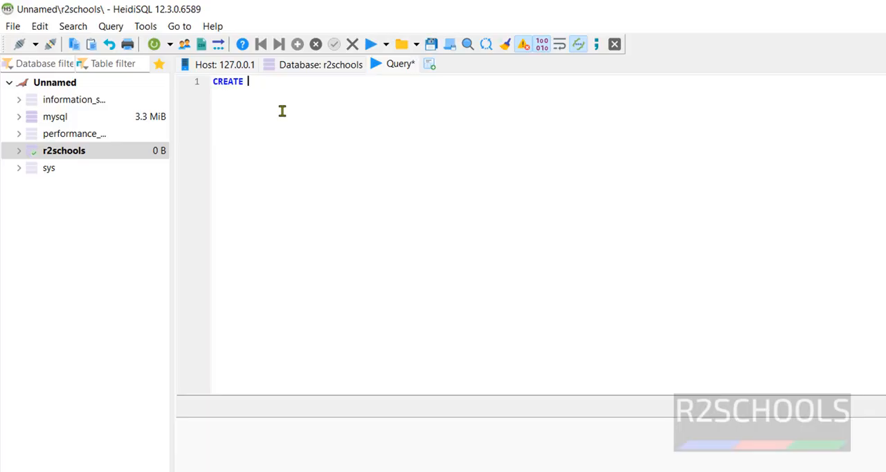
type("TABLE")
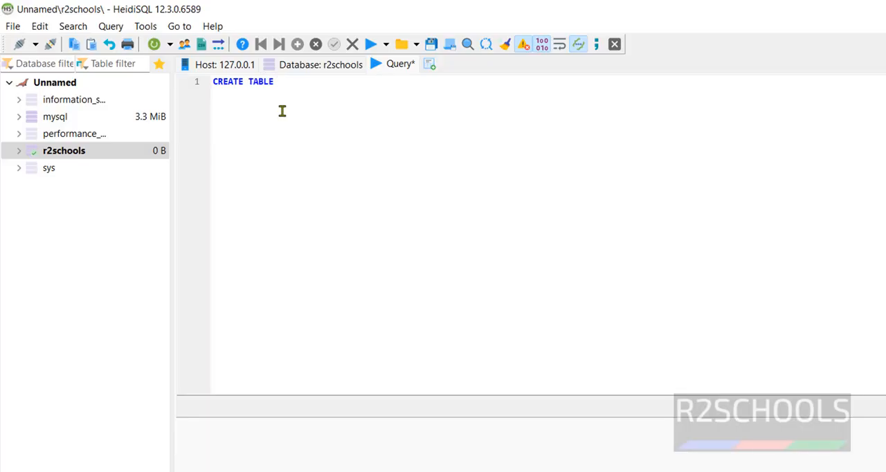
type("student")
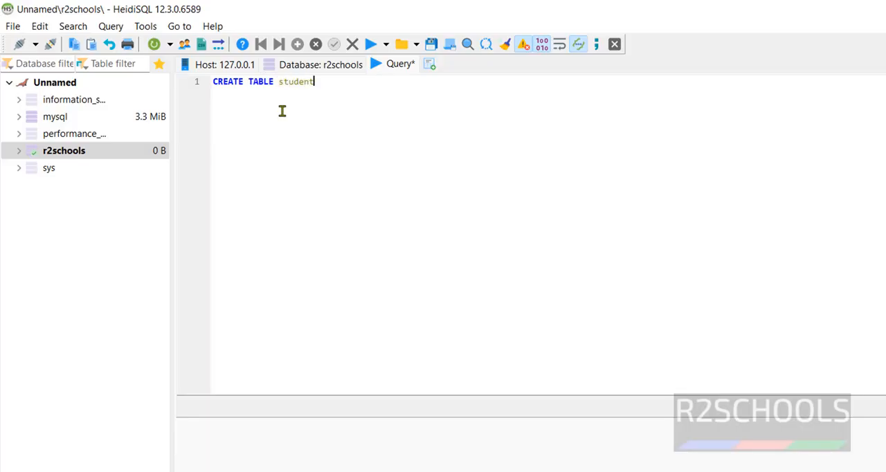
type("(")
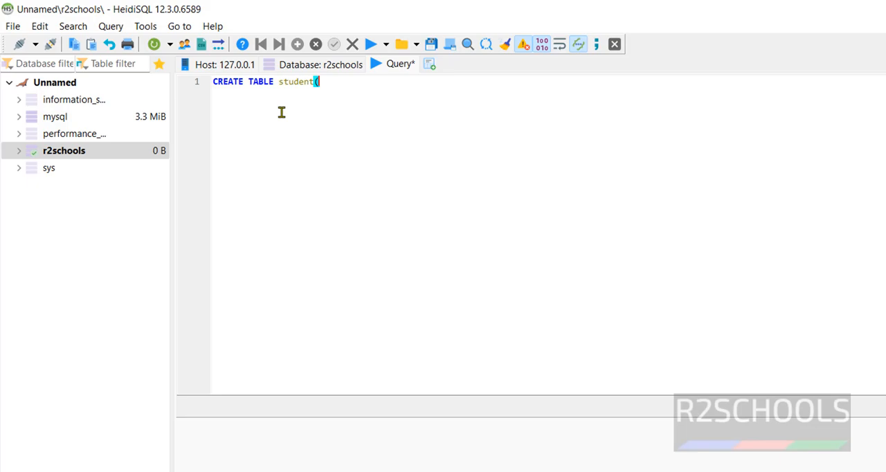
type("SNO INT,")
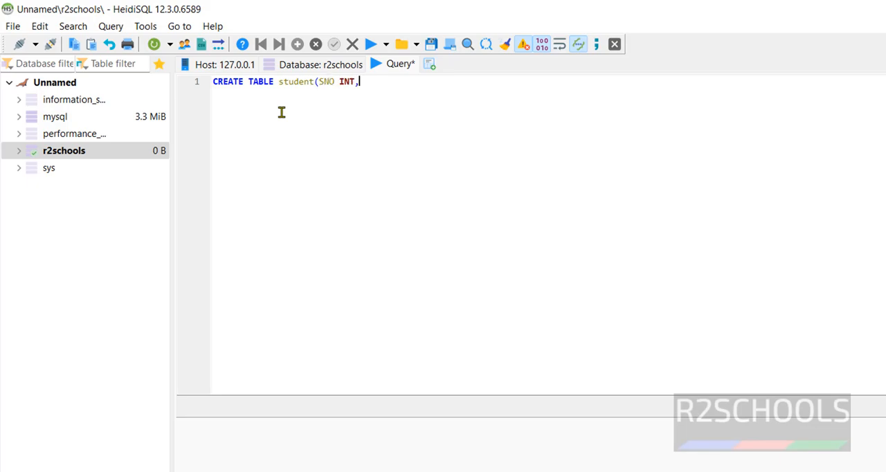
type("SN")
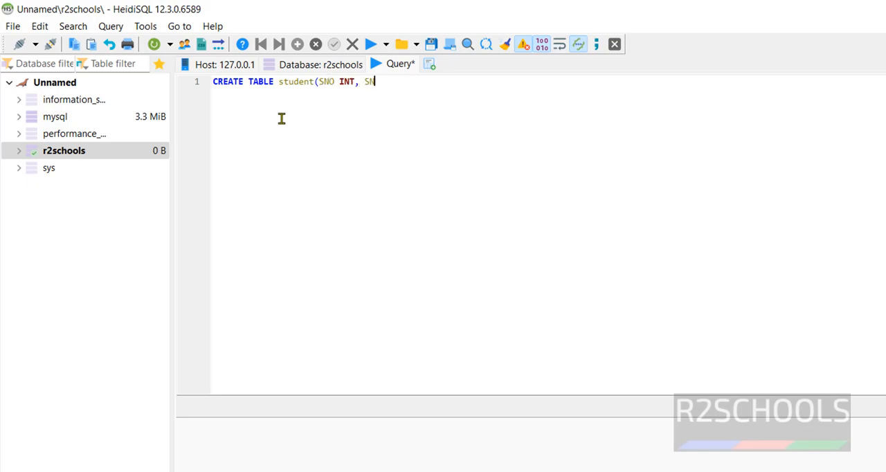
type("AME varcha")
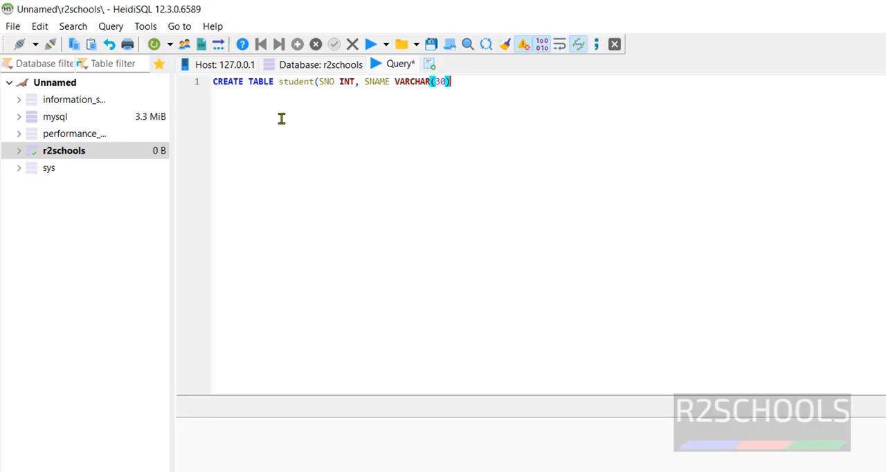
type(");")
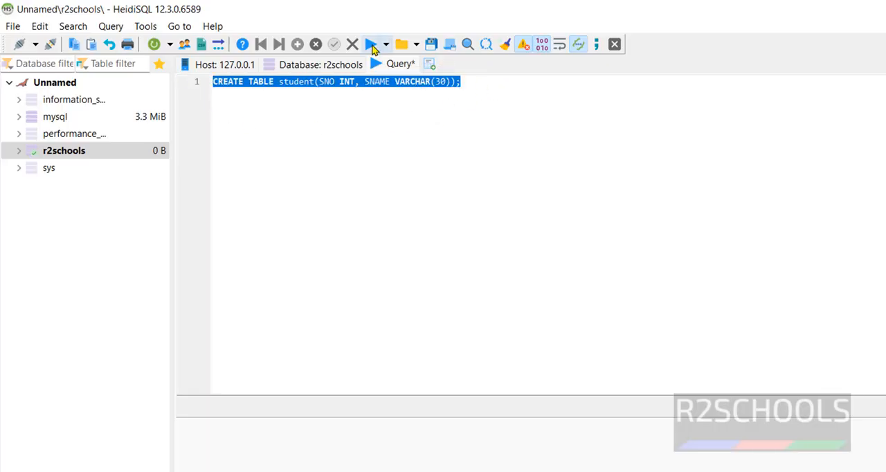
mouse_move(371, 44)
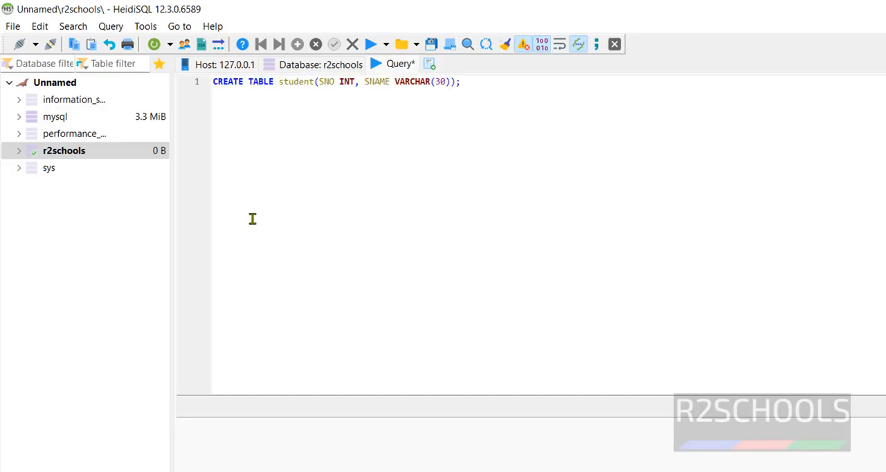
Refresh r2schools so the new student table appears in the tree
left_click(64, 150)
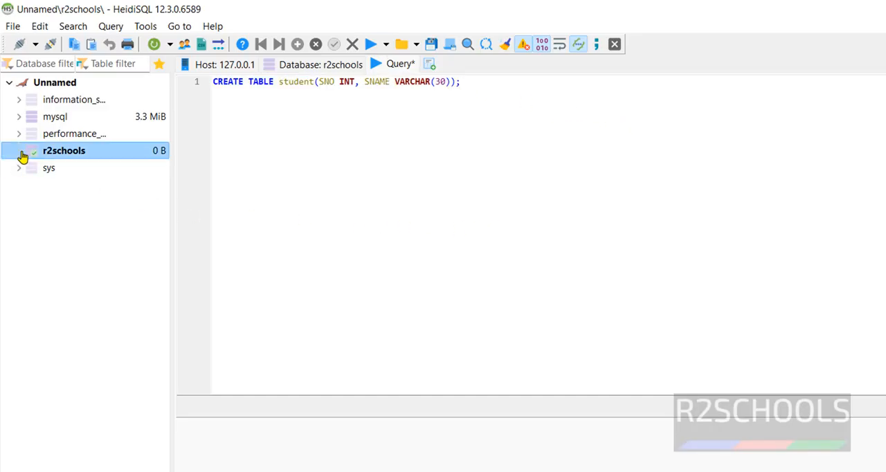
right_click(63, 149)
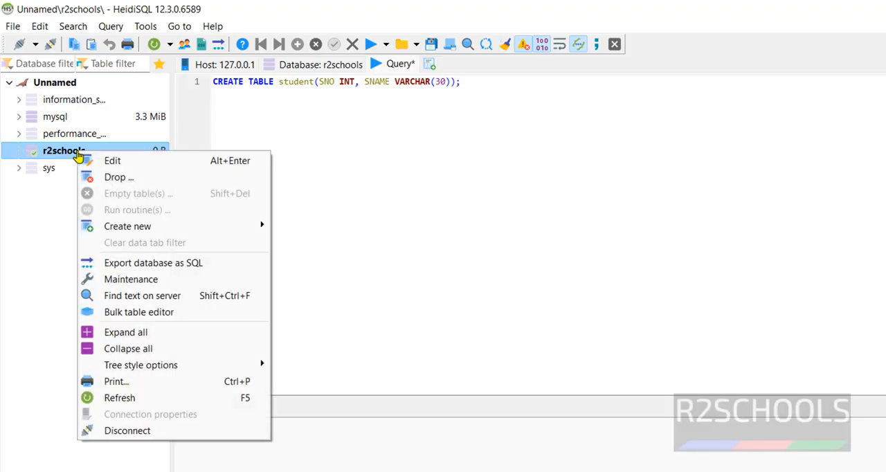
left_click(80, 255)
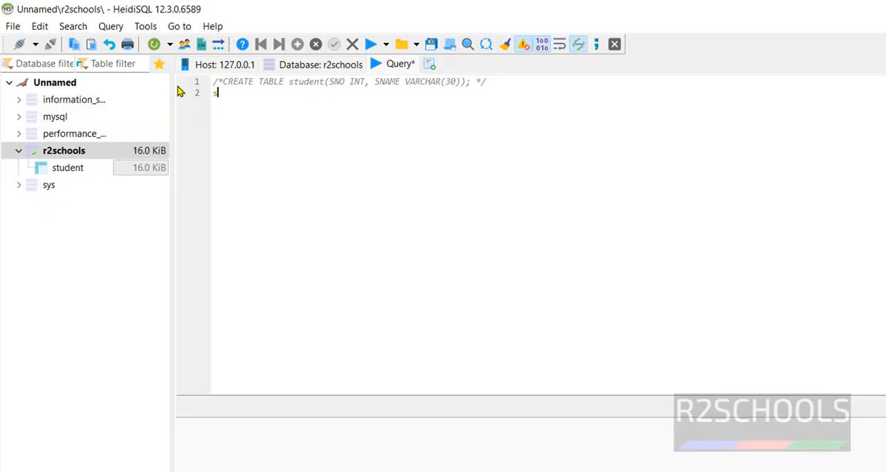
Run SELECT * from student, returning empty SNO and SNAME columns
type("SELECT * from")
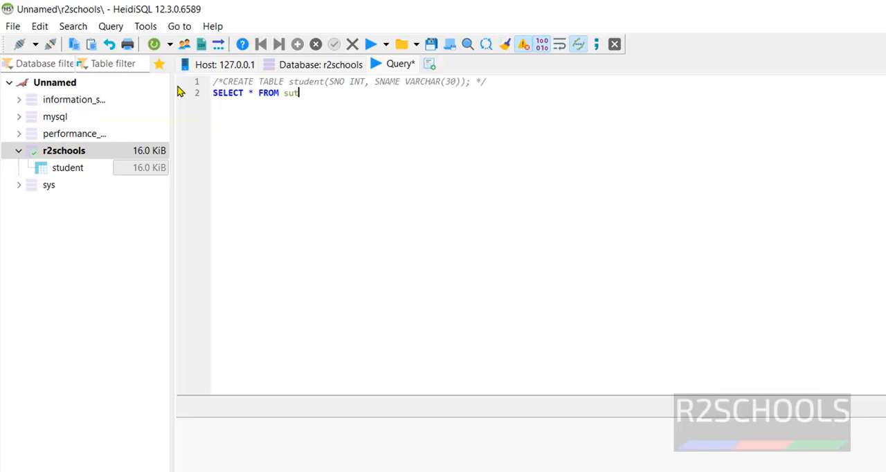
type("student")
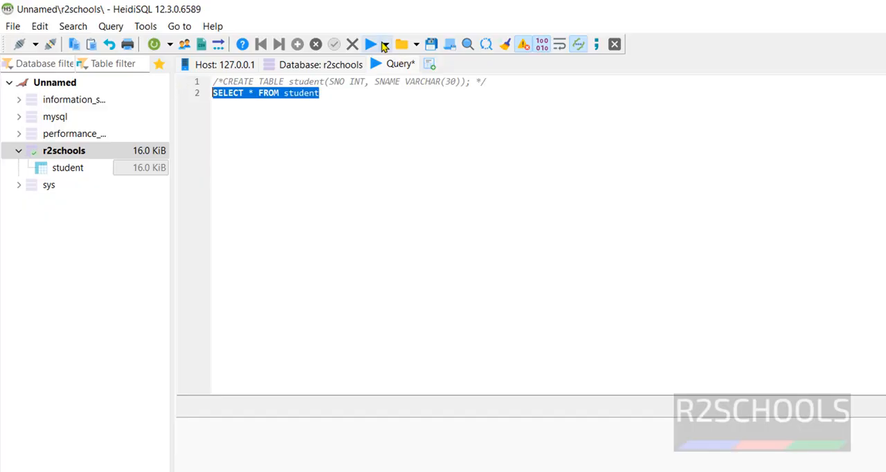
left_click(372, 44)
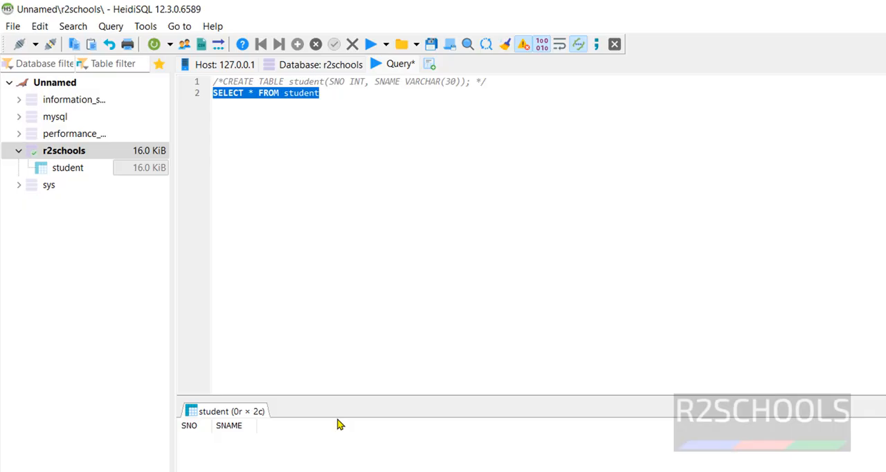
mouse_move(349, 101)
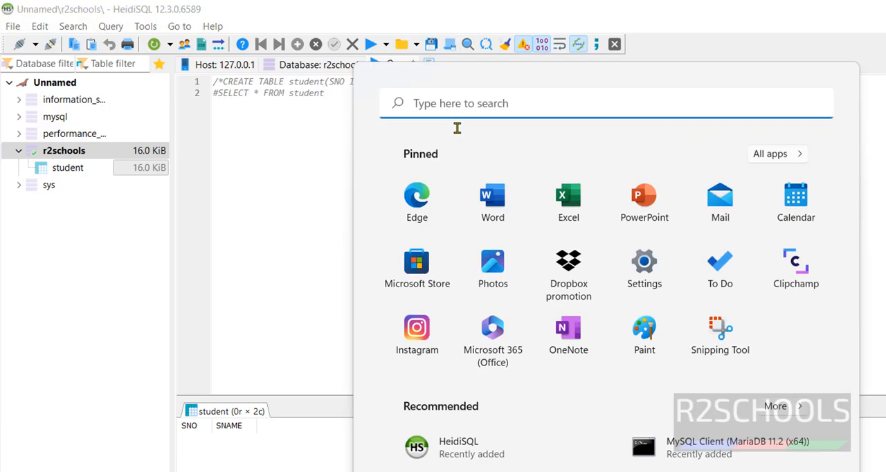
Launch MySQL Client (MariaDB 11.2) from the Start menu search for mysql
type("mysql")
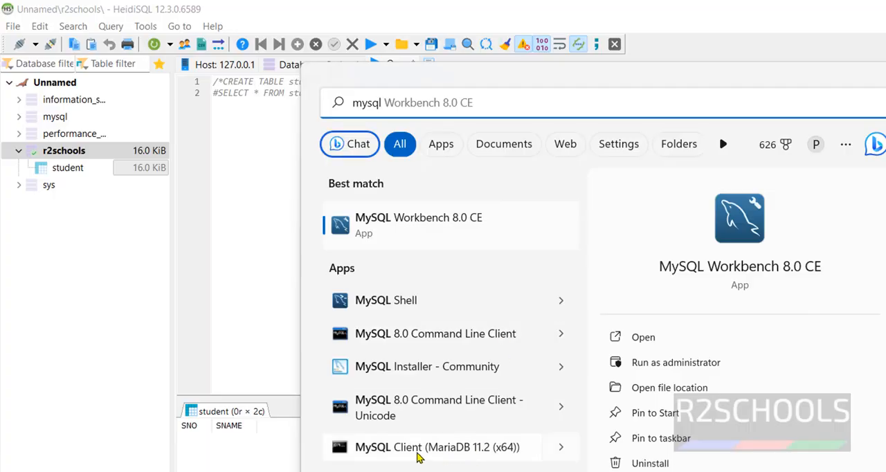
mouse_move(479, 457)
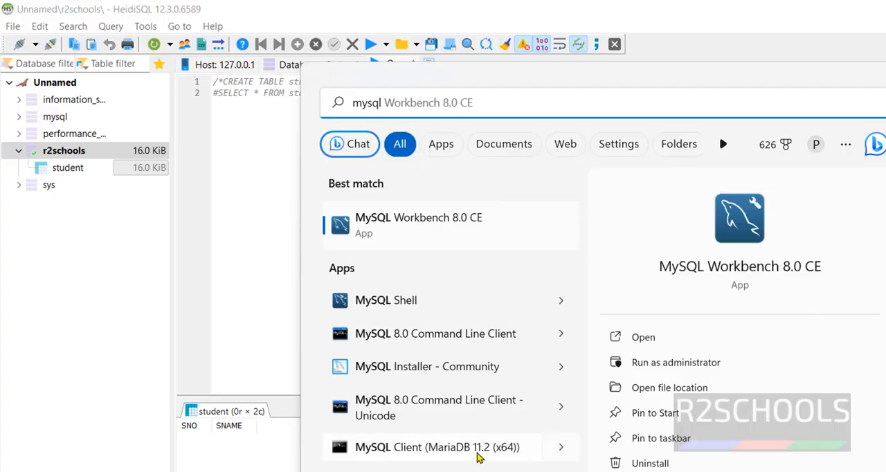
left_click(437, 446)
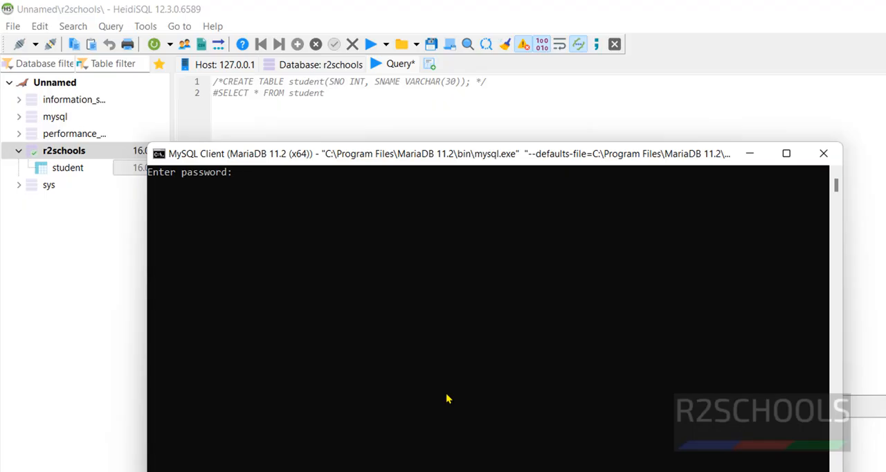
Log in as root, run create database test1; and list databases with show databases
type("*****")
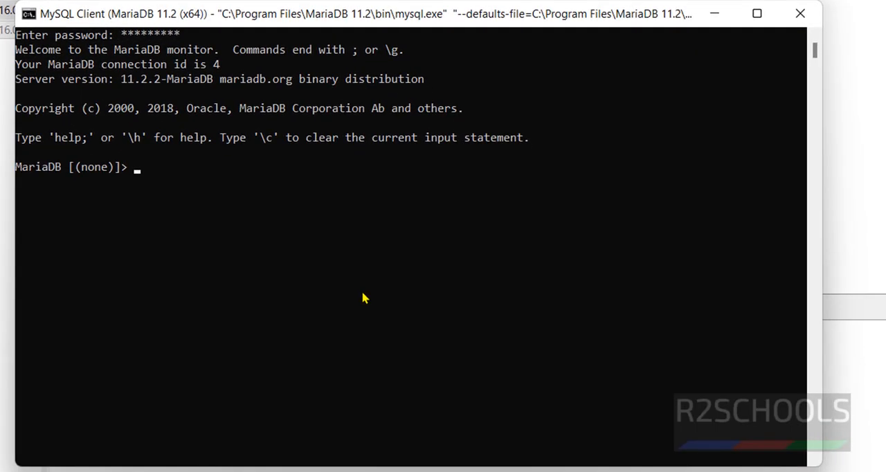
type("show ta")
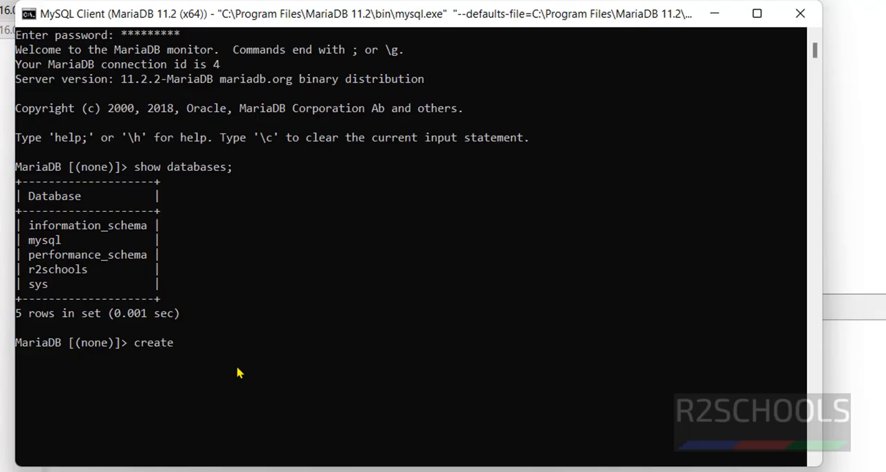
type("database")
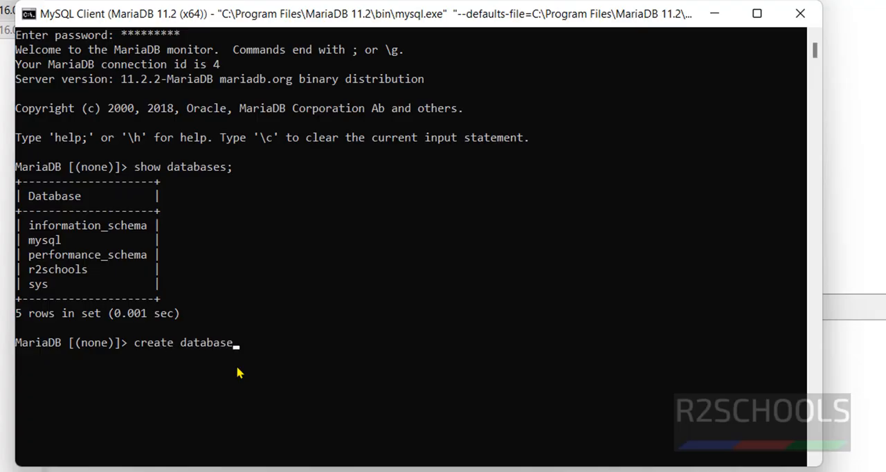
type("test1;")
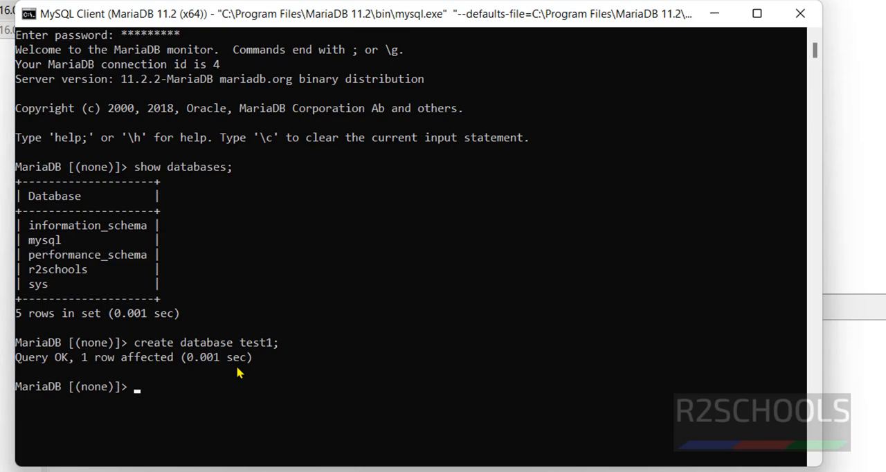
type("s")
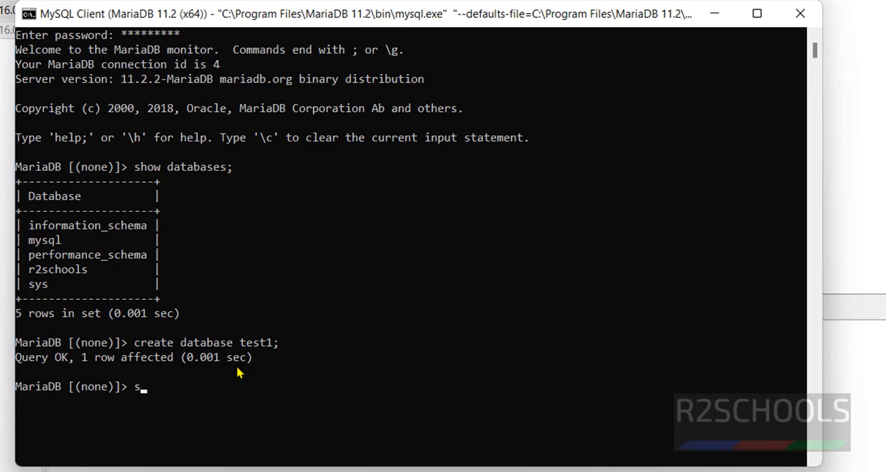
type("how databases")
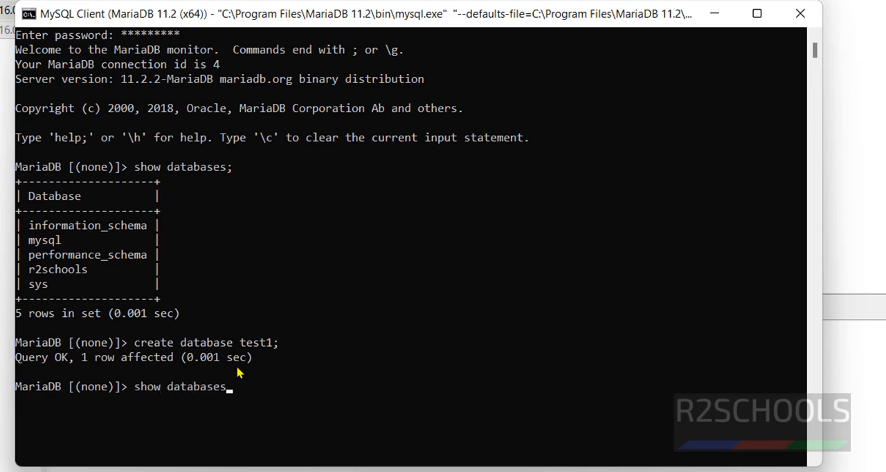
key("Return")
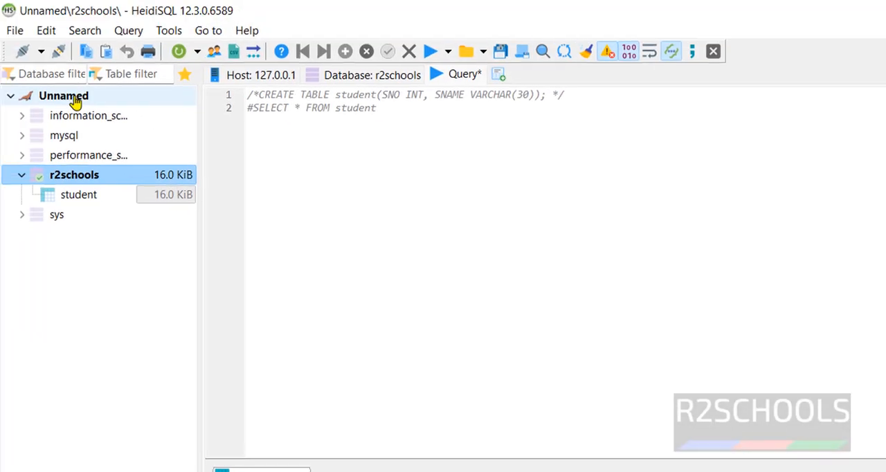
Refresh the server session so test1 appears in the database list
right_click(63, 95)
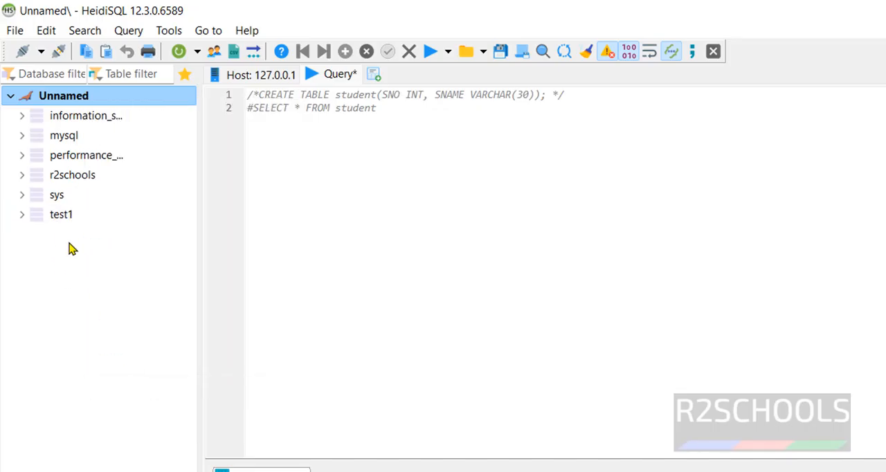
mouse_move(640, 232)
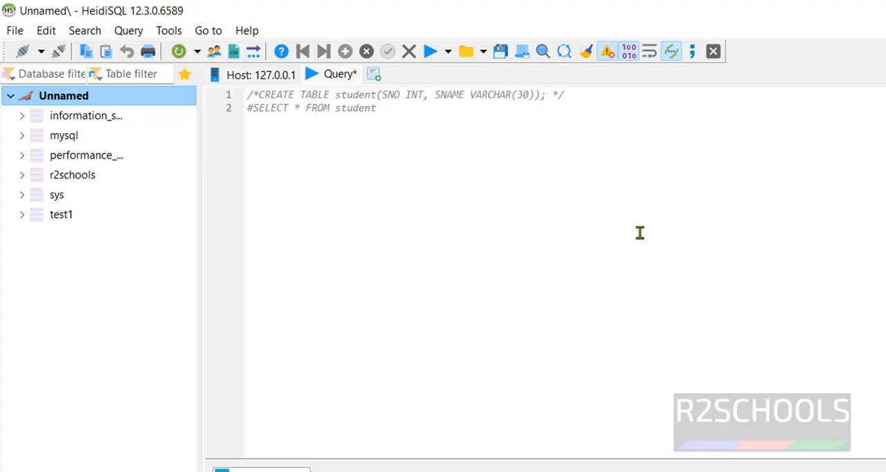
mouse_move(620, 224)
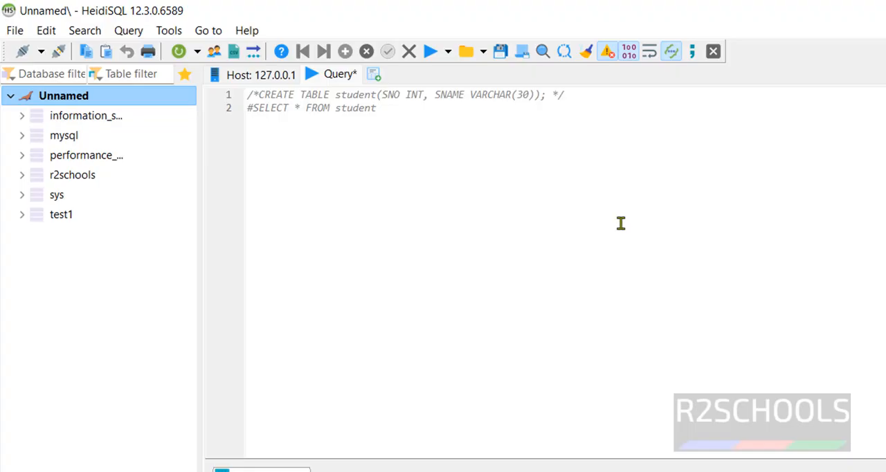